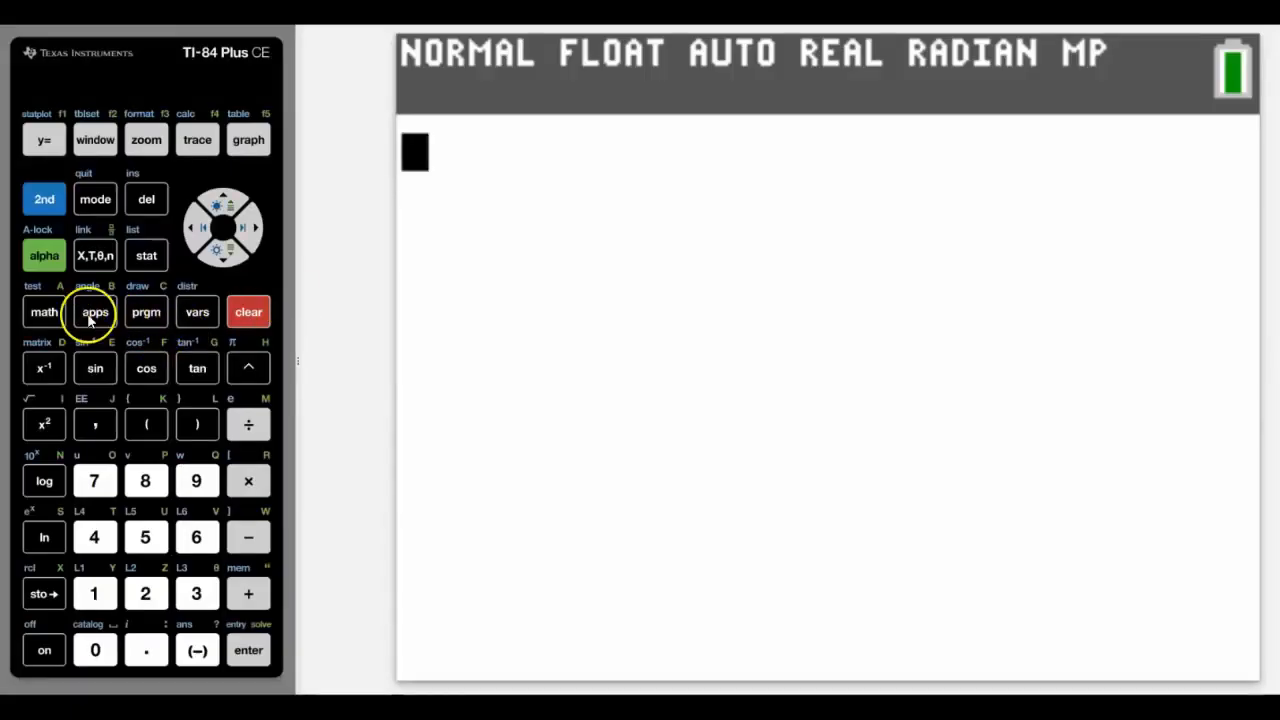
Launch the SciTools app from the applications list.
{"action": "left_click", "coordinate": [95, 311]}
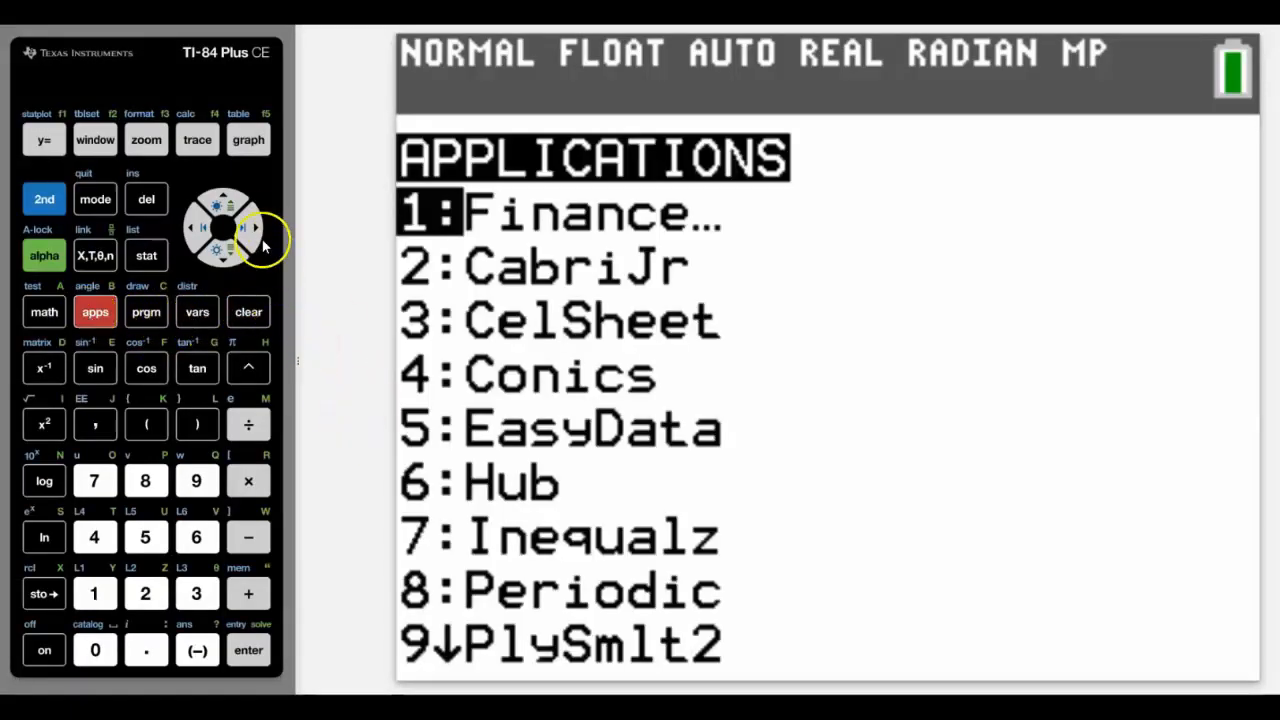
{"action": "left_click", "coordinate": [227, 203]}
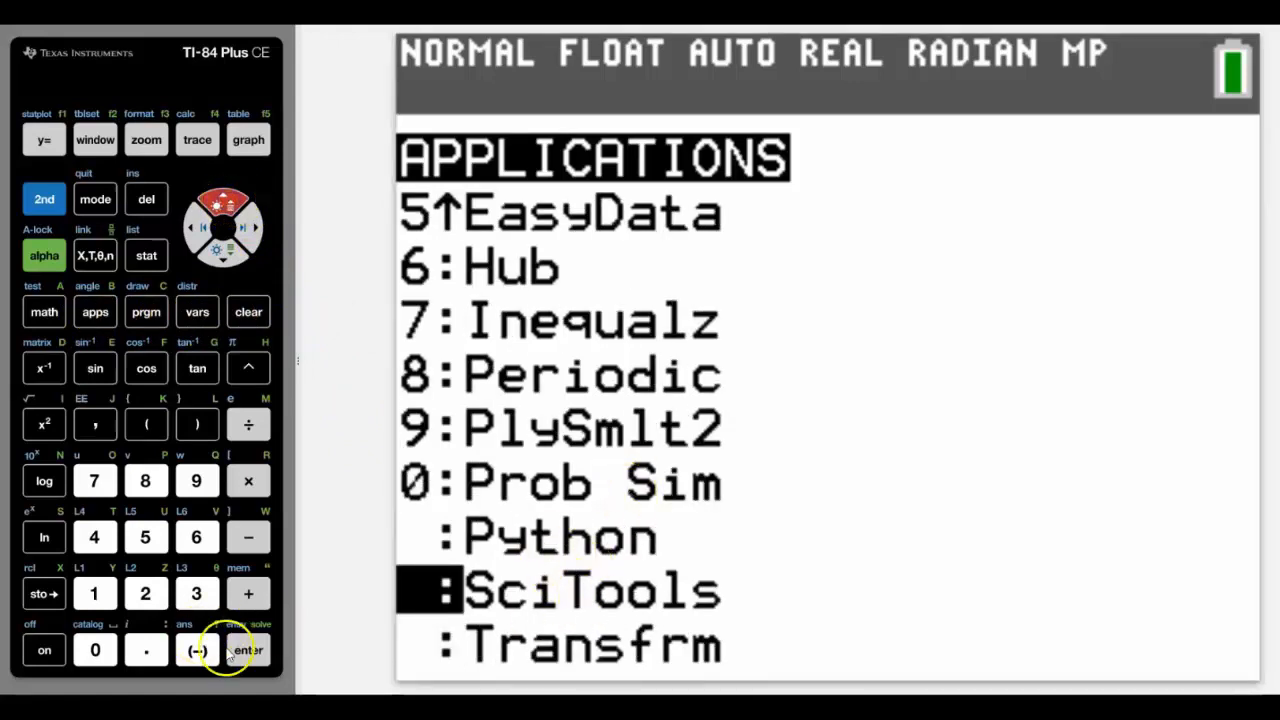
{"action": "left_click", "coordinate": [248, 650]}
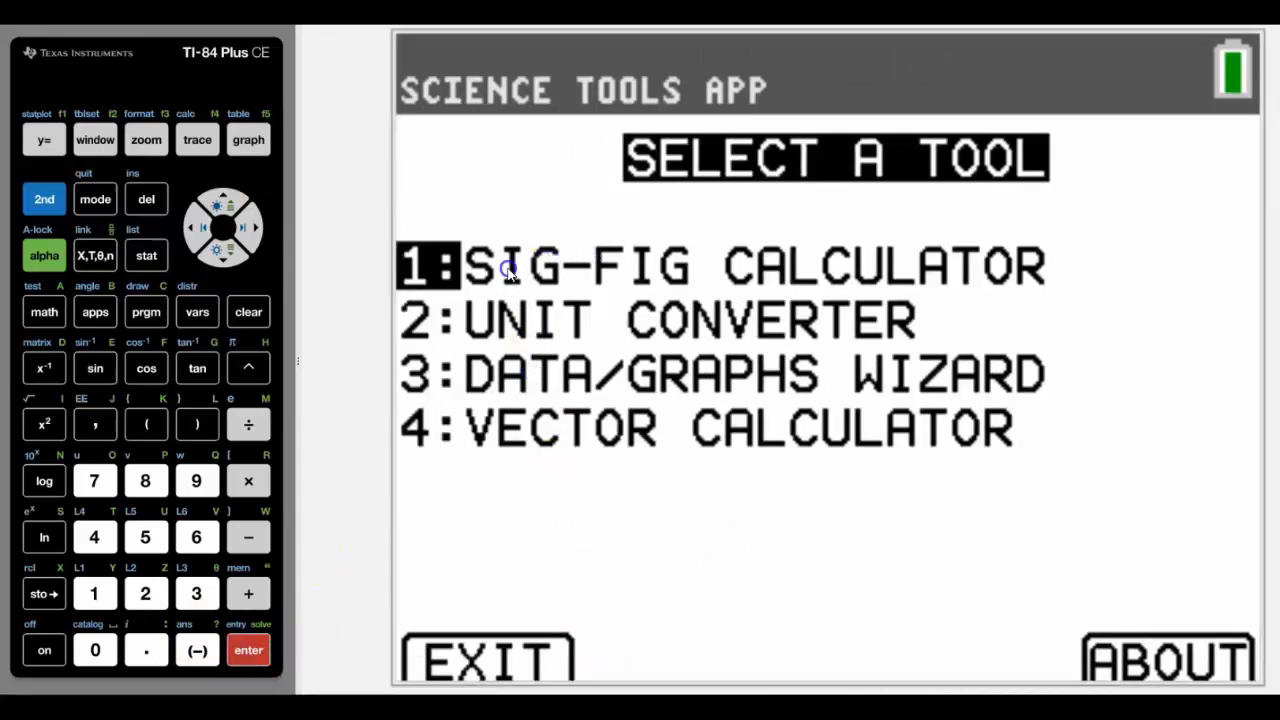
{"action": "mouse_move", "coordinate": [740, 320]}
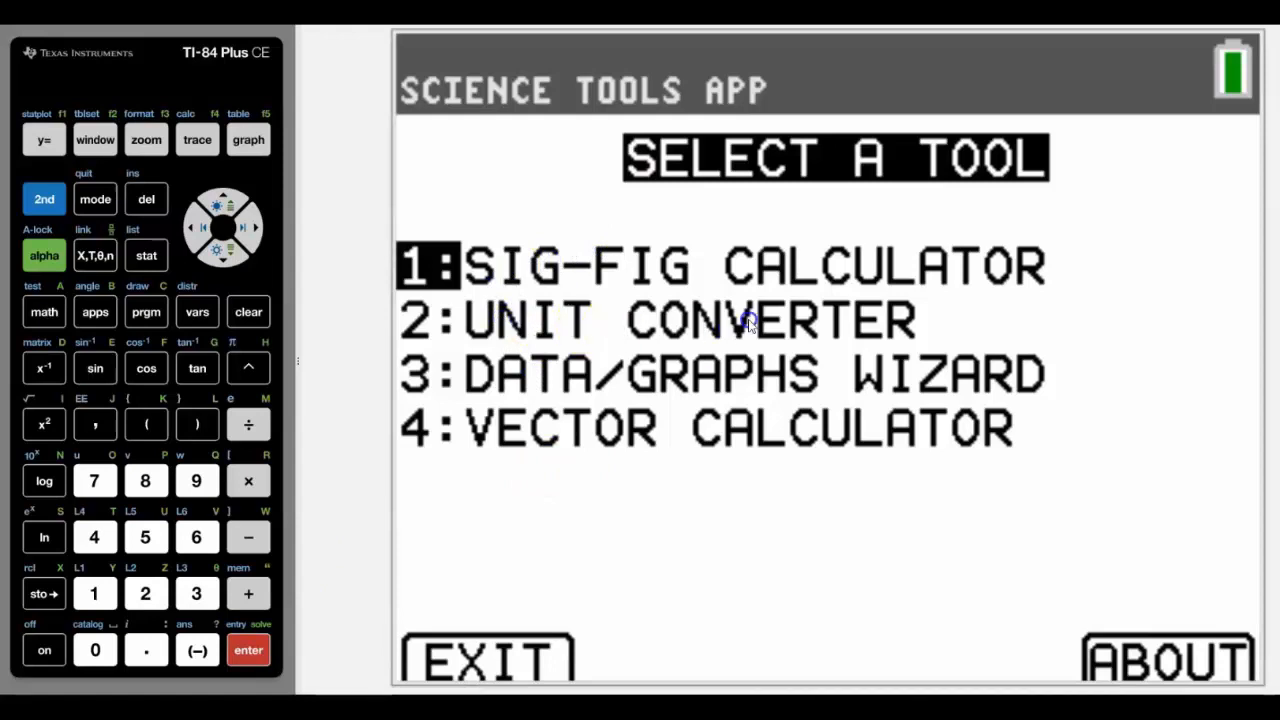
{"action": "mouse_move", "coordinate": [798, 402]}
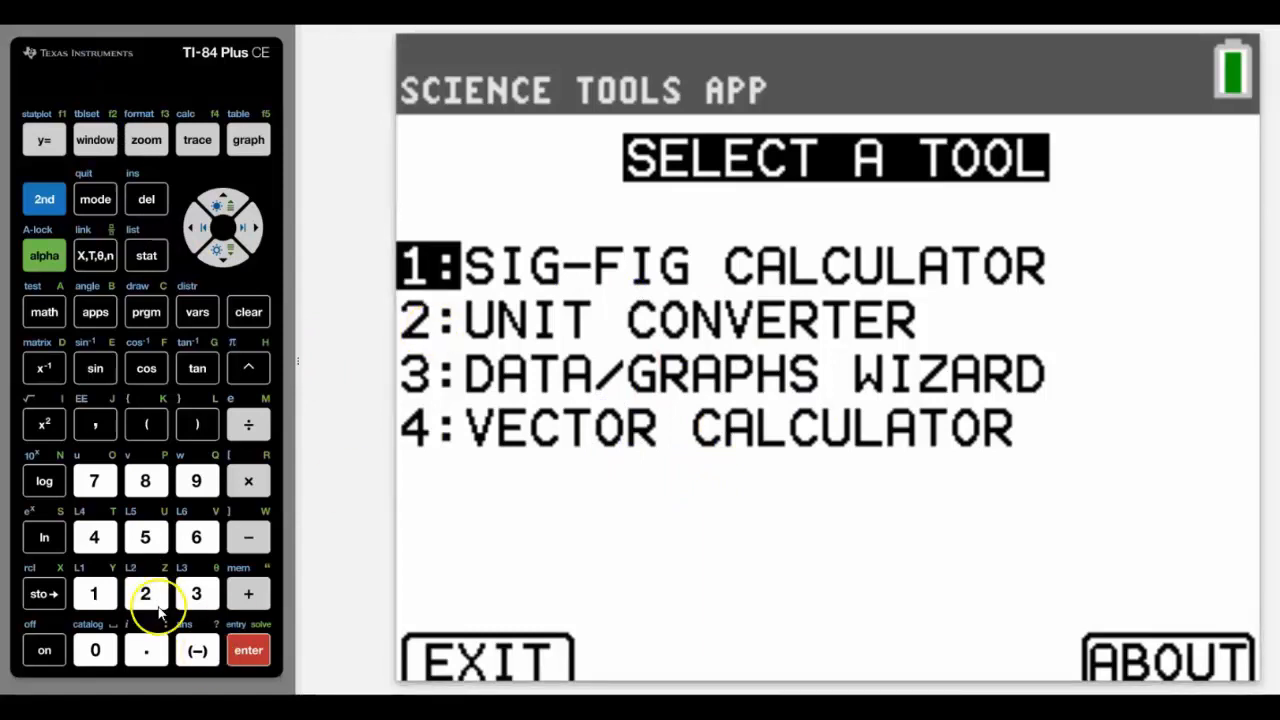
Choose the Unit Converter and its LENGTH category.
{"action": "left_click", "coordinate": [145, 593]}
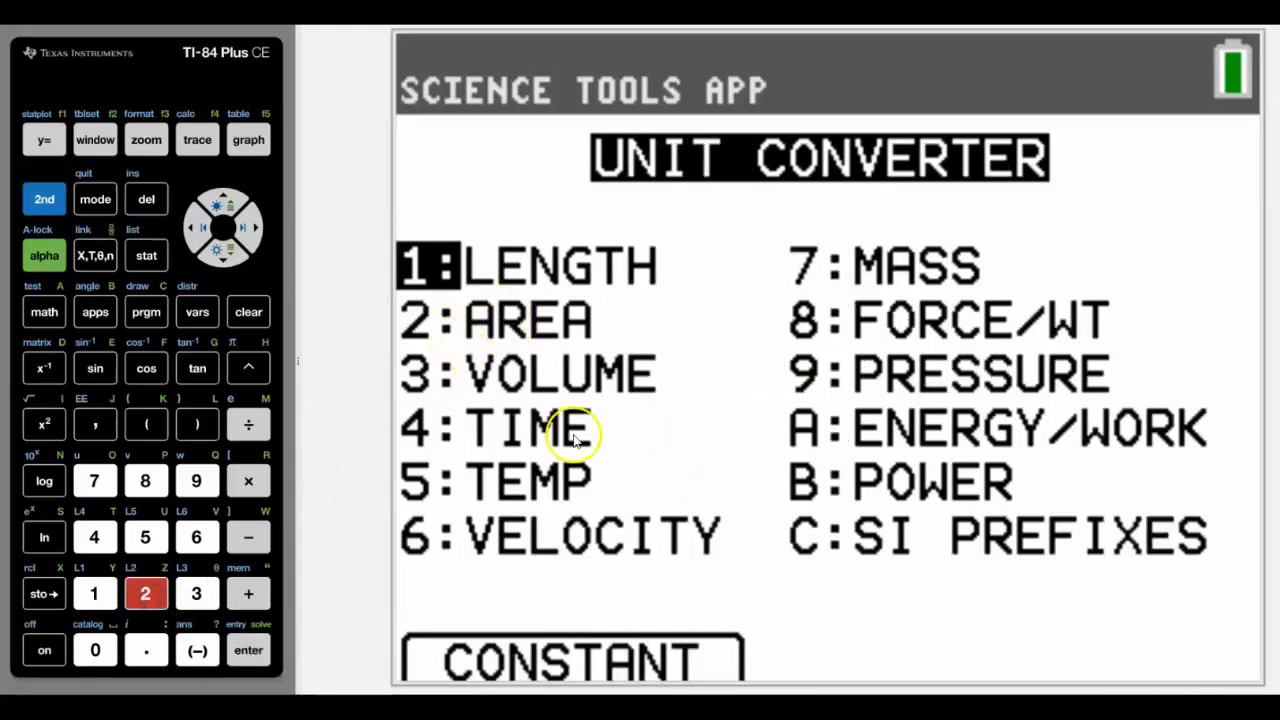
{"action": "mouse_move", "coordinate": [930, 443]}
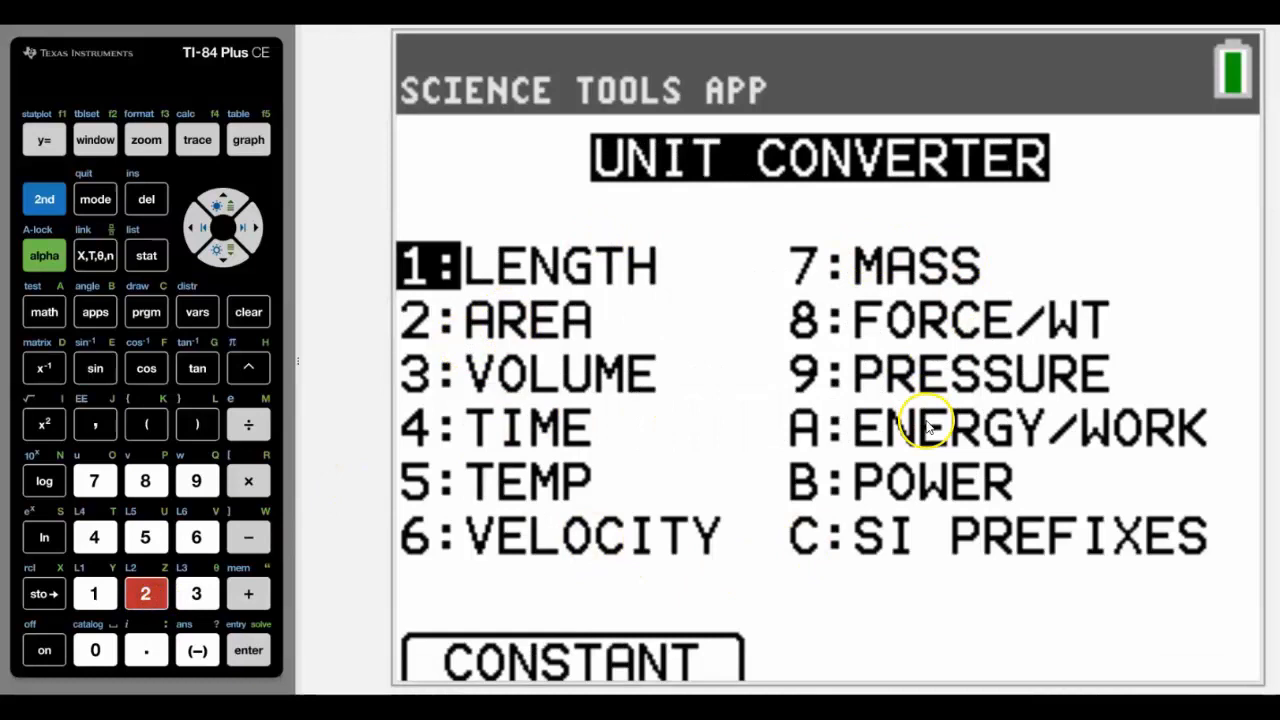
{"action": "mouse_move", "coordinate": [1030, 477]}
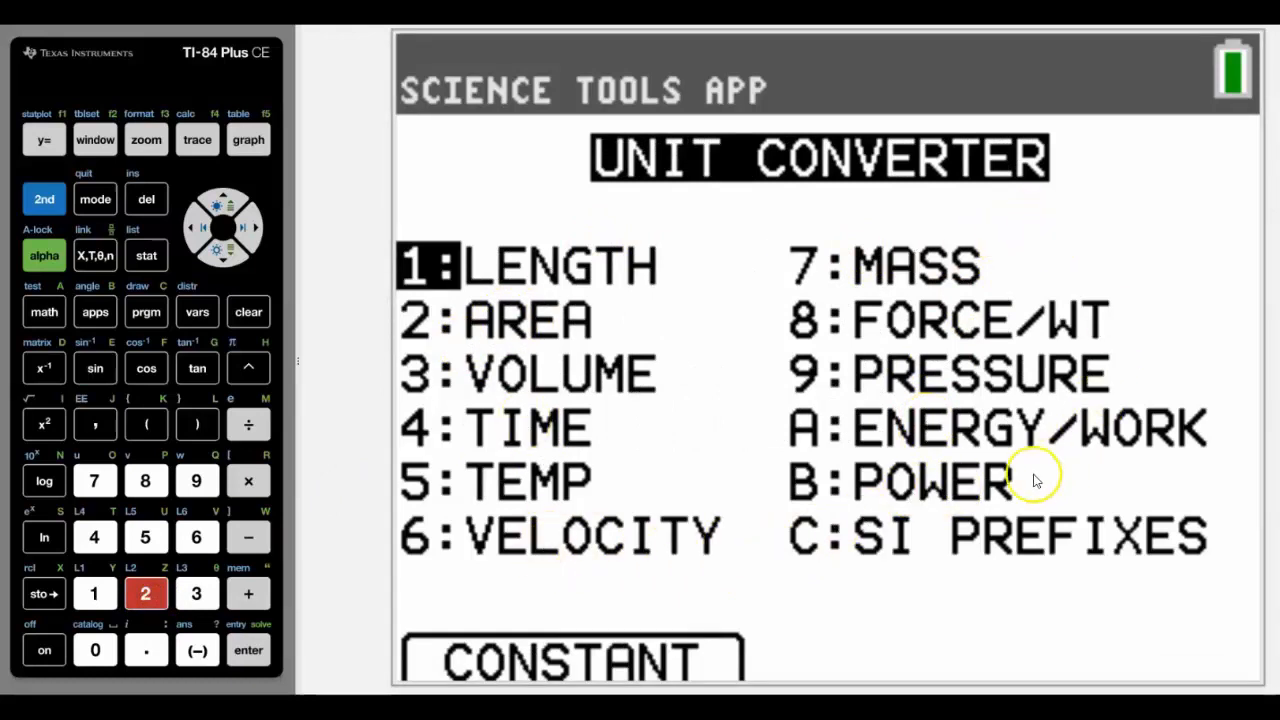
{"action": "mouse_move", "coordinate": [550, 520]}
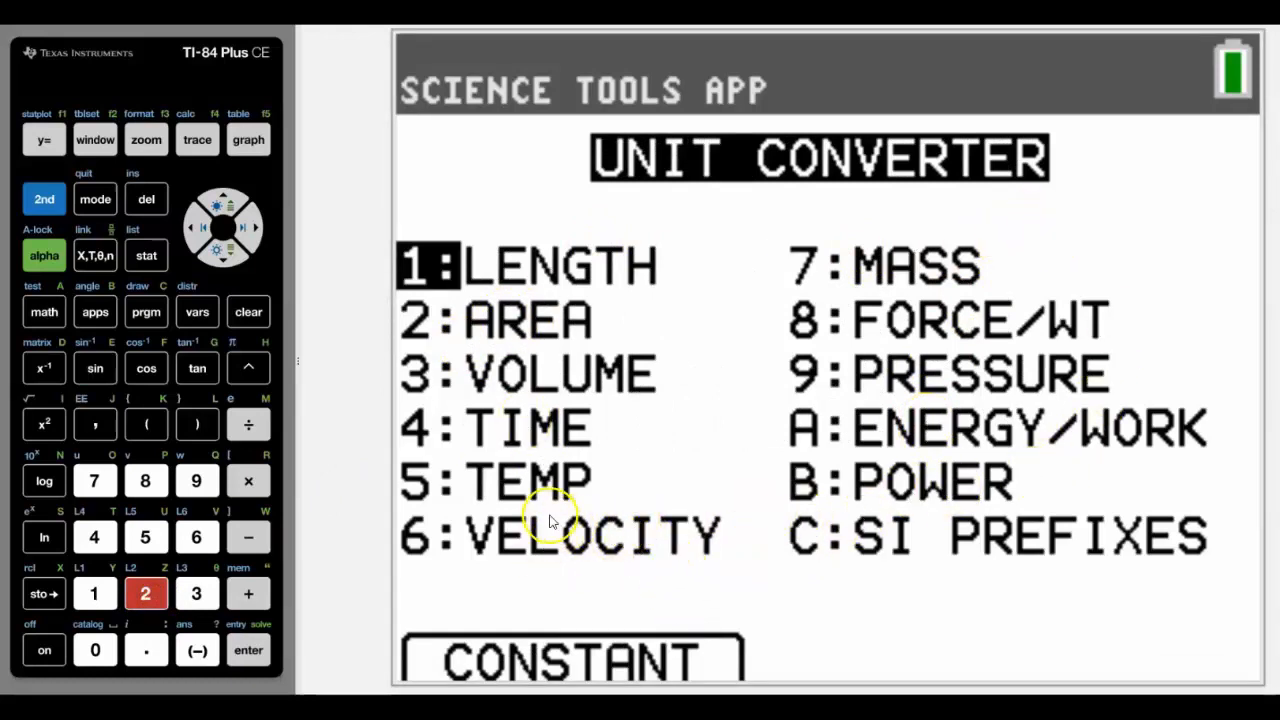
{"action": "mouse_move", "coordinate": [370, 690]}
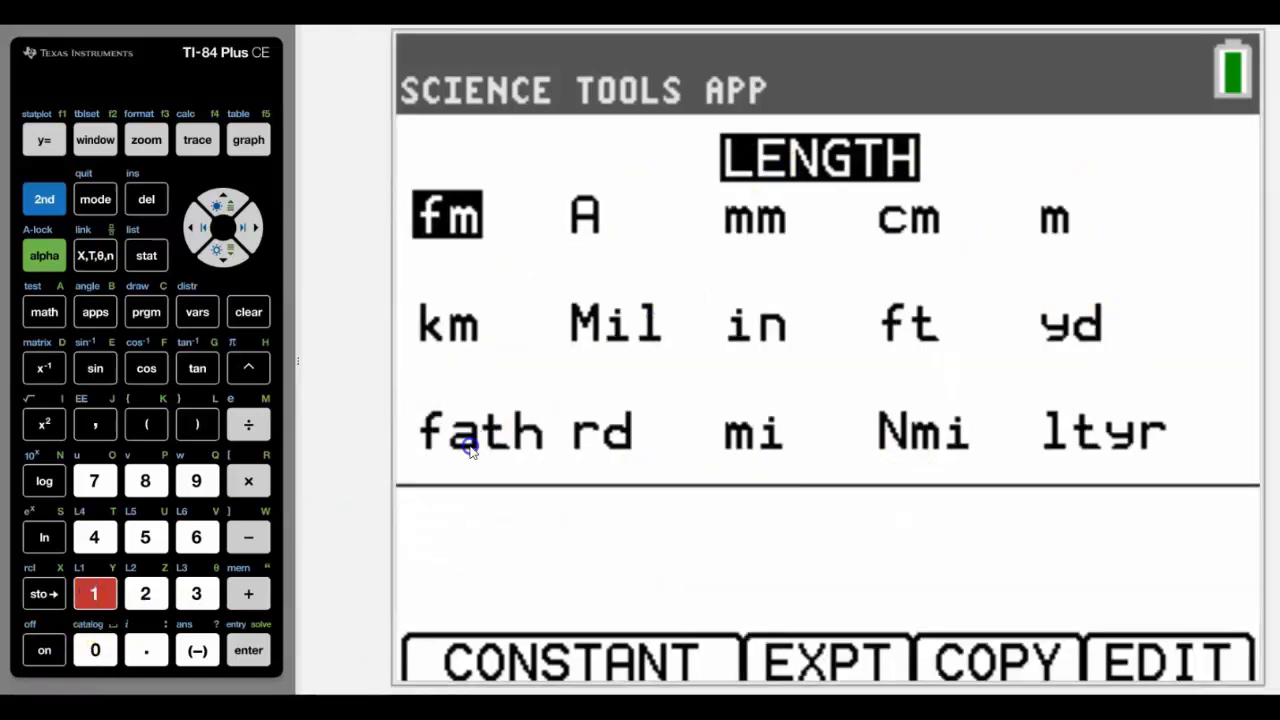
{"action": "left_click", "coordinate": [586, 251]}
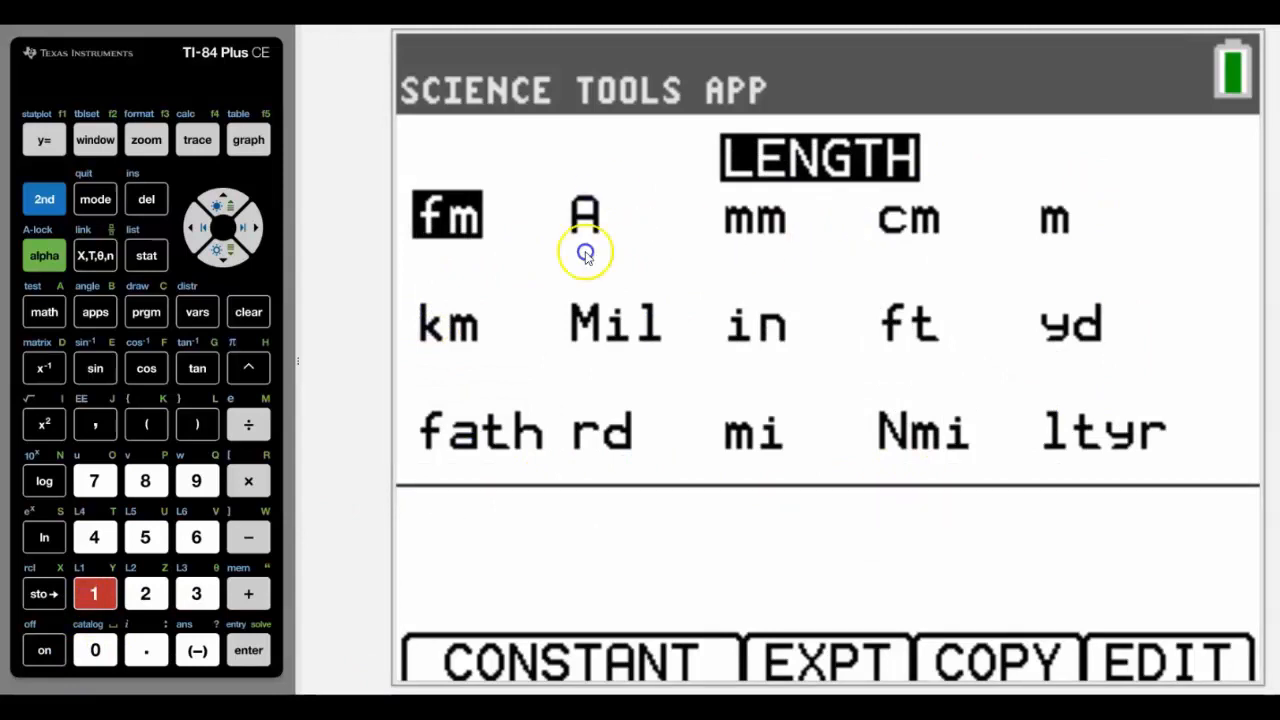
{"action": "left_click", "coordinate": [447, 215]}
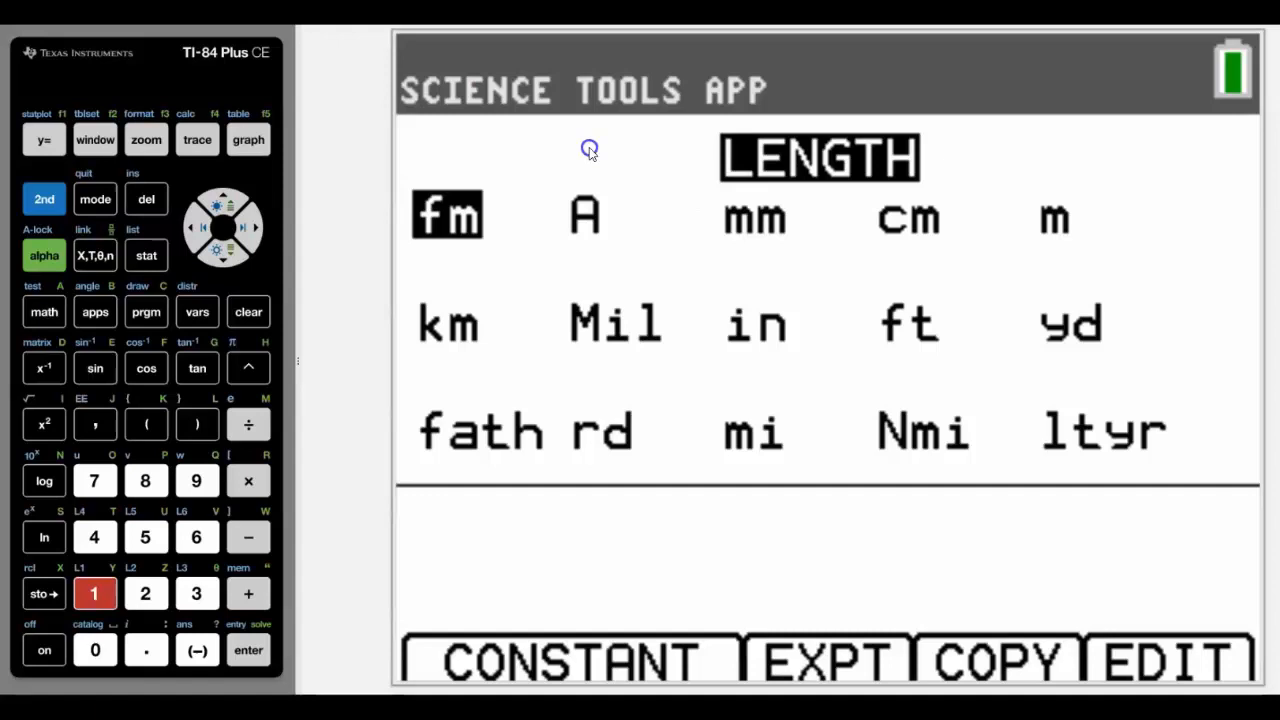
{"action": "mouse_move", "coordinate": [688, 230]}
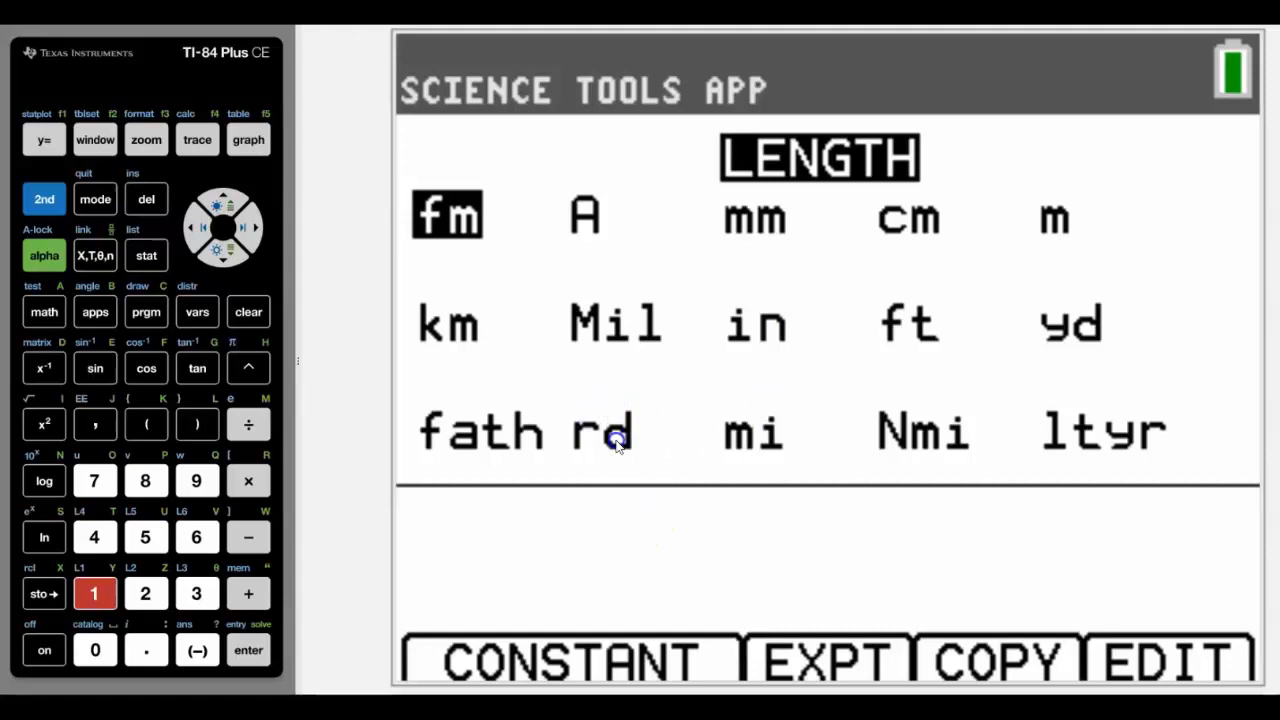
{"action": "mouse_move", "coordinate": [627, 467]}
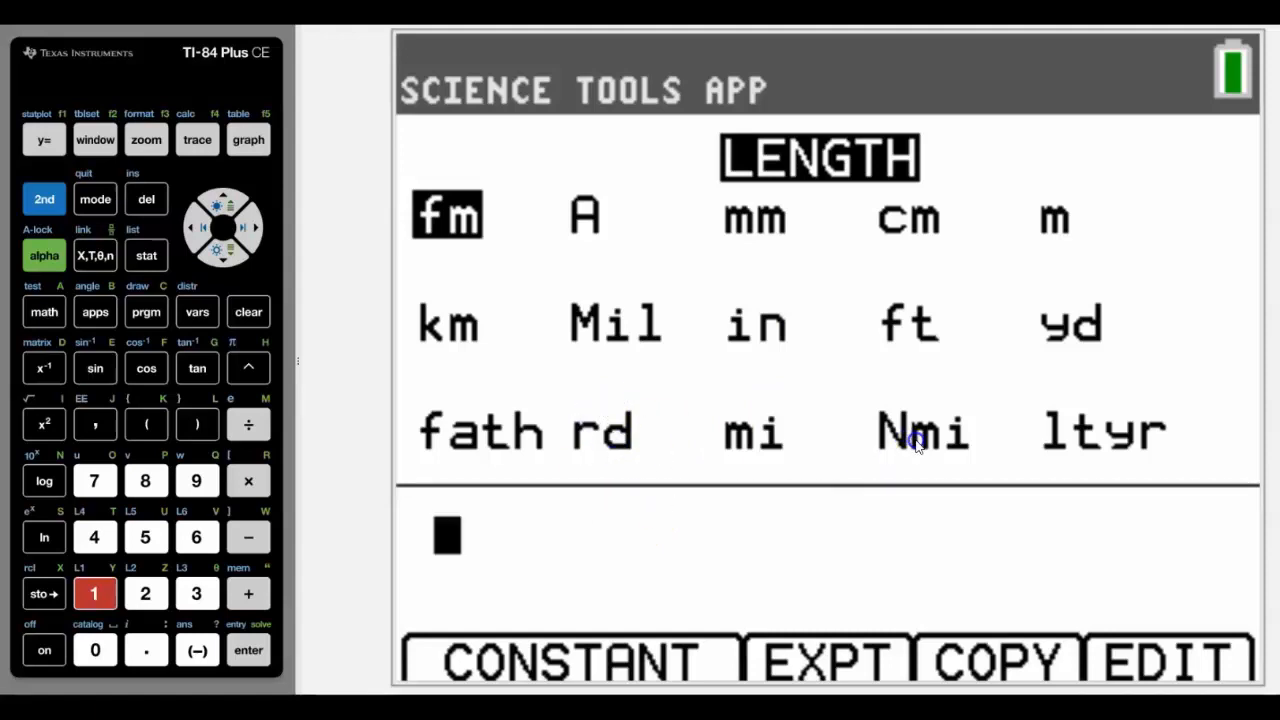
{"action": "mouse_move", "coordinate": [1110, 451]}
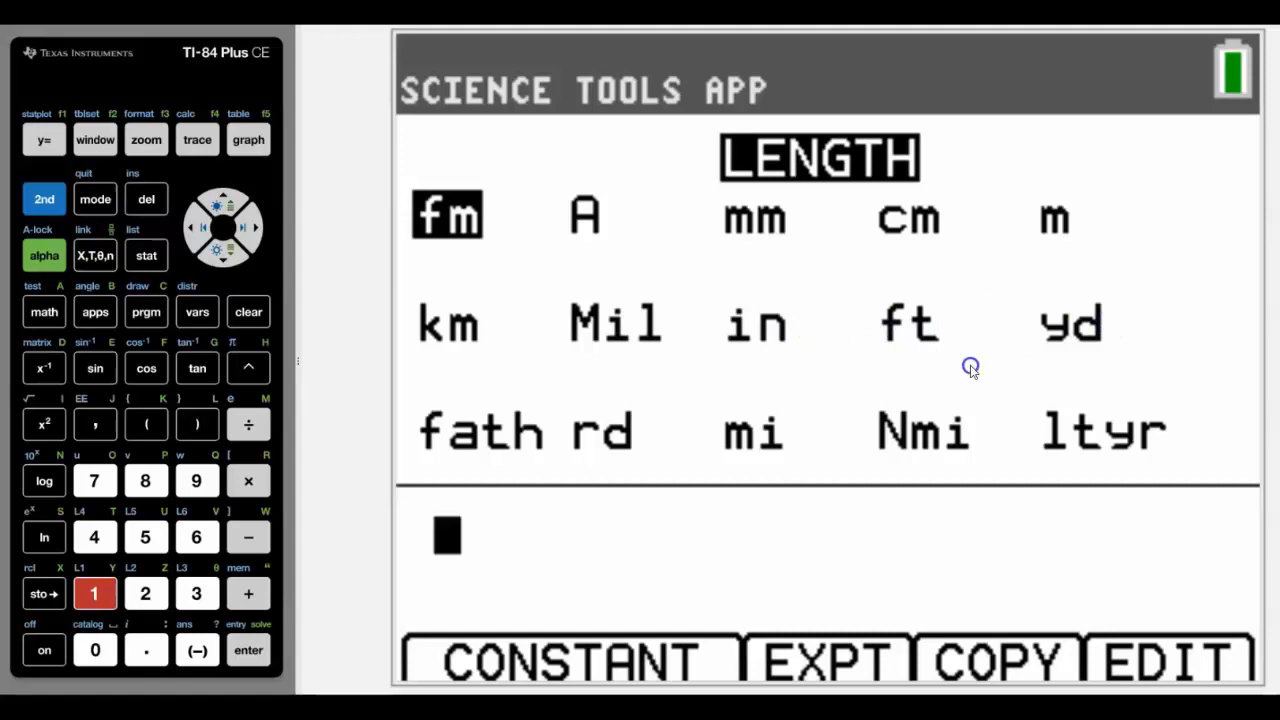
{"action": "mouse_move", "coordinate": [669, 454]}
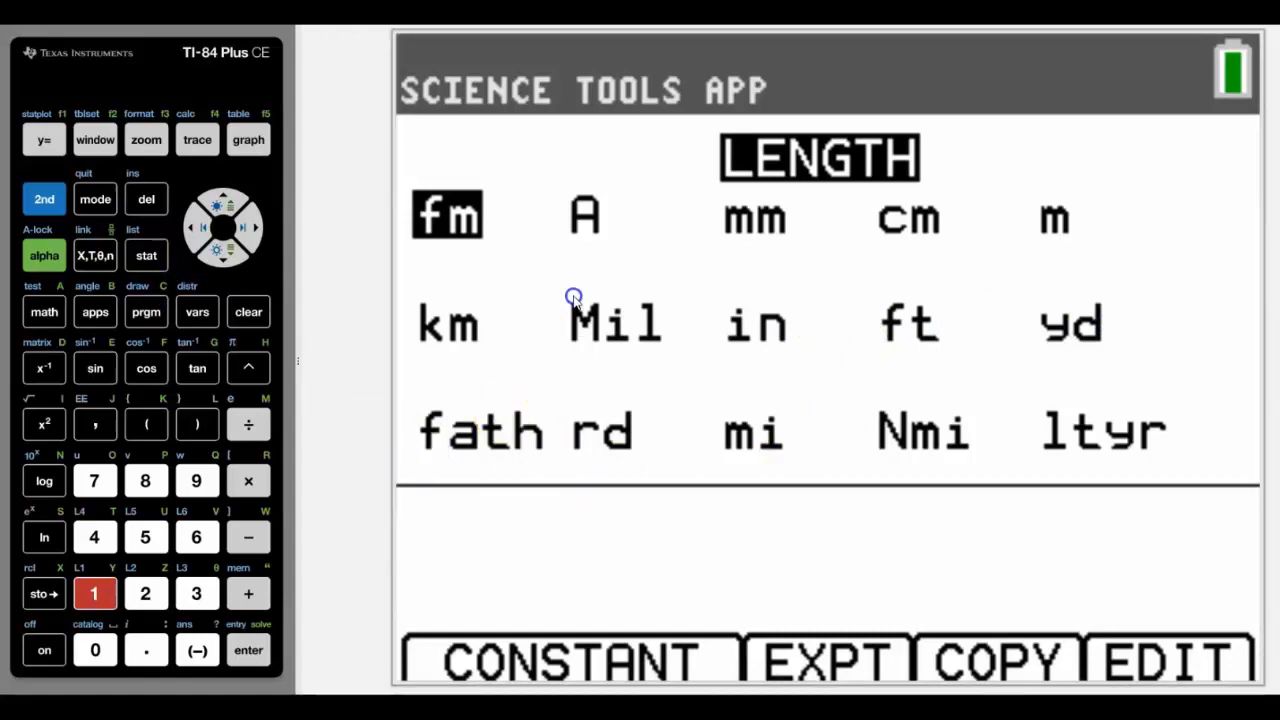
Enter 1 as the value and set kilometres as its unit.
{"action": "left_click", "coordinate": [94, 593]}
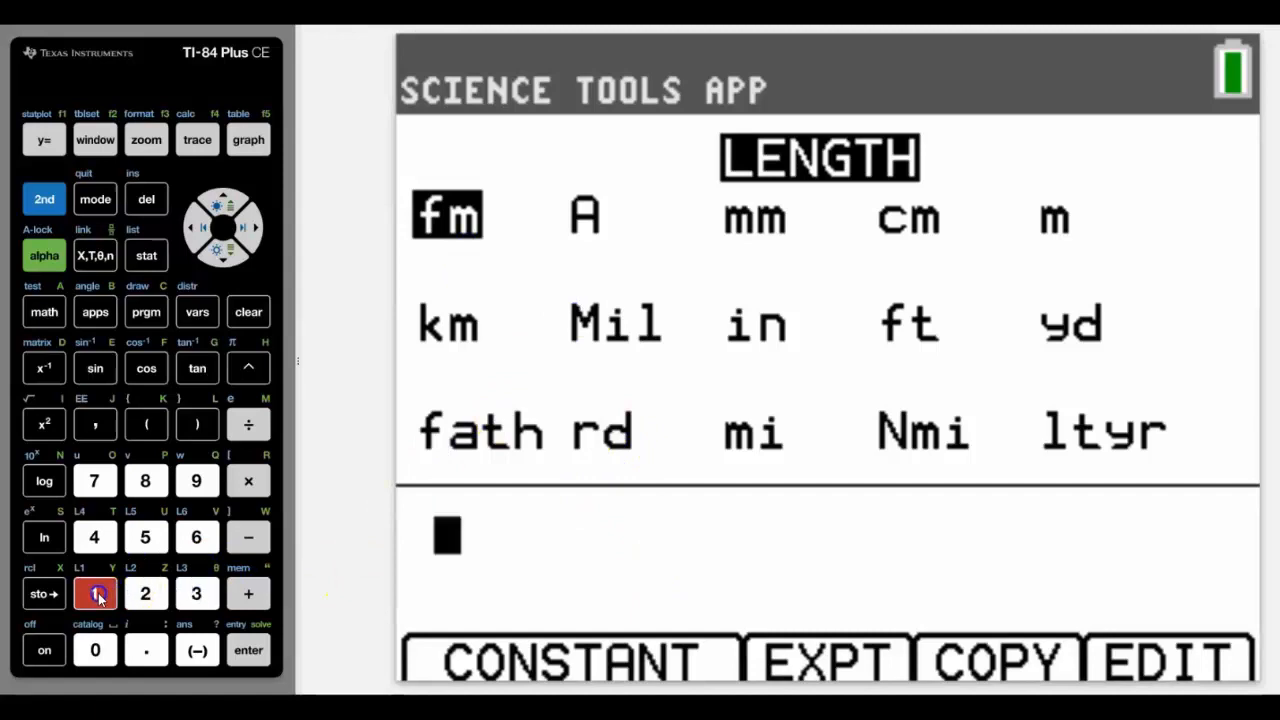
{"action": "left_click", "coordinate": [94, 593]}
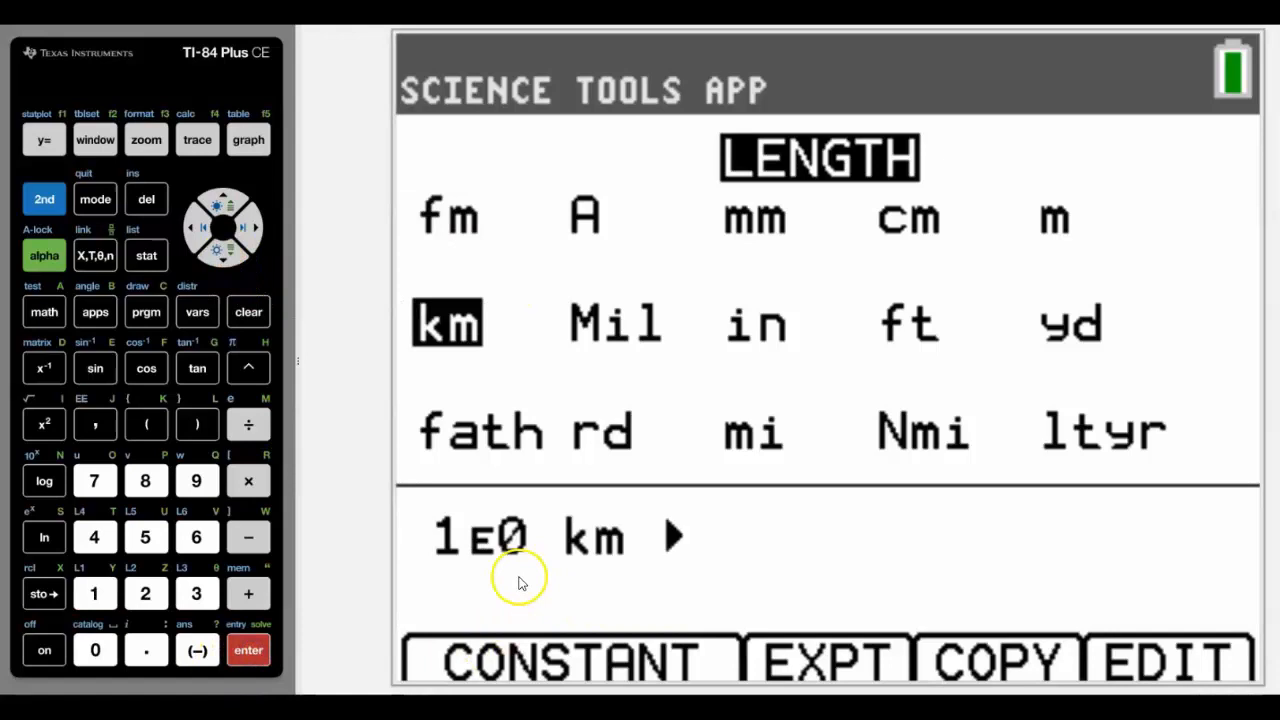
{"action": "mouse_move", "coordinate": [680, 540]}
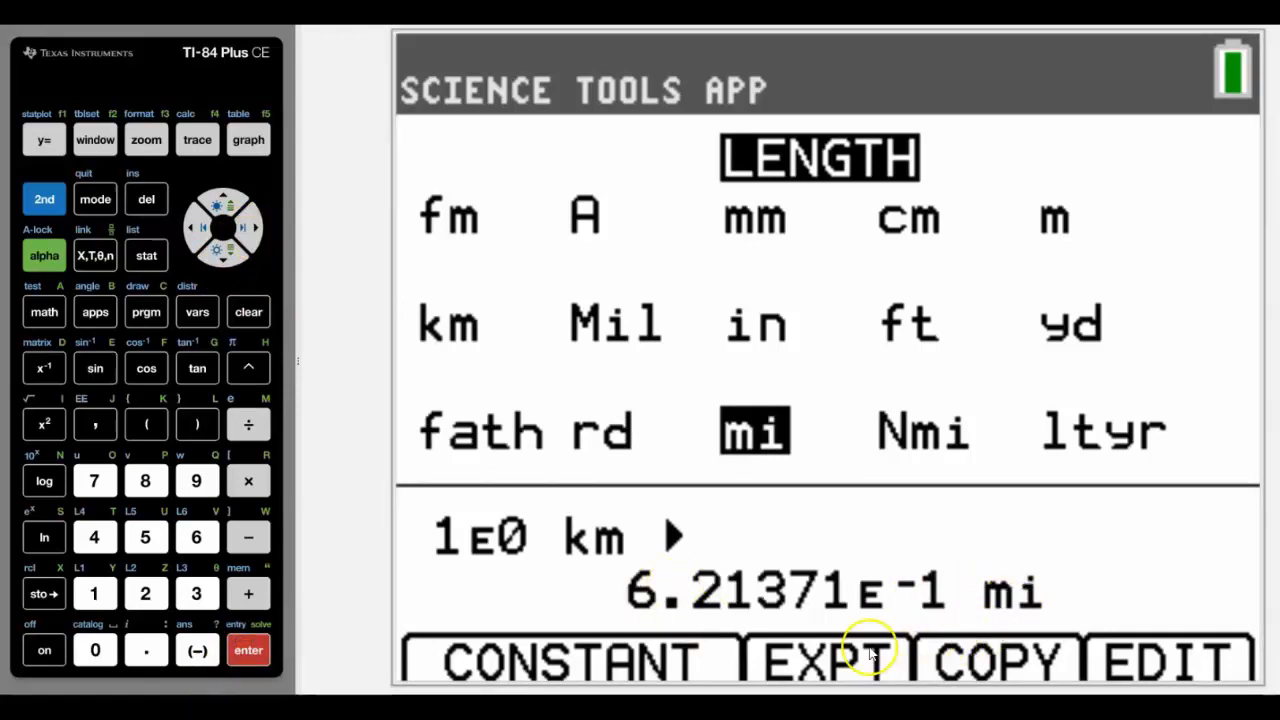
{"action": "mouse_move", "coordinate": [770, 432]}
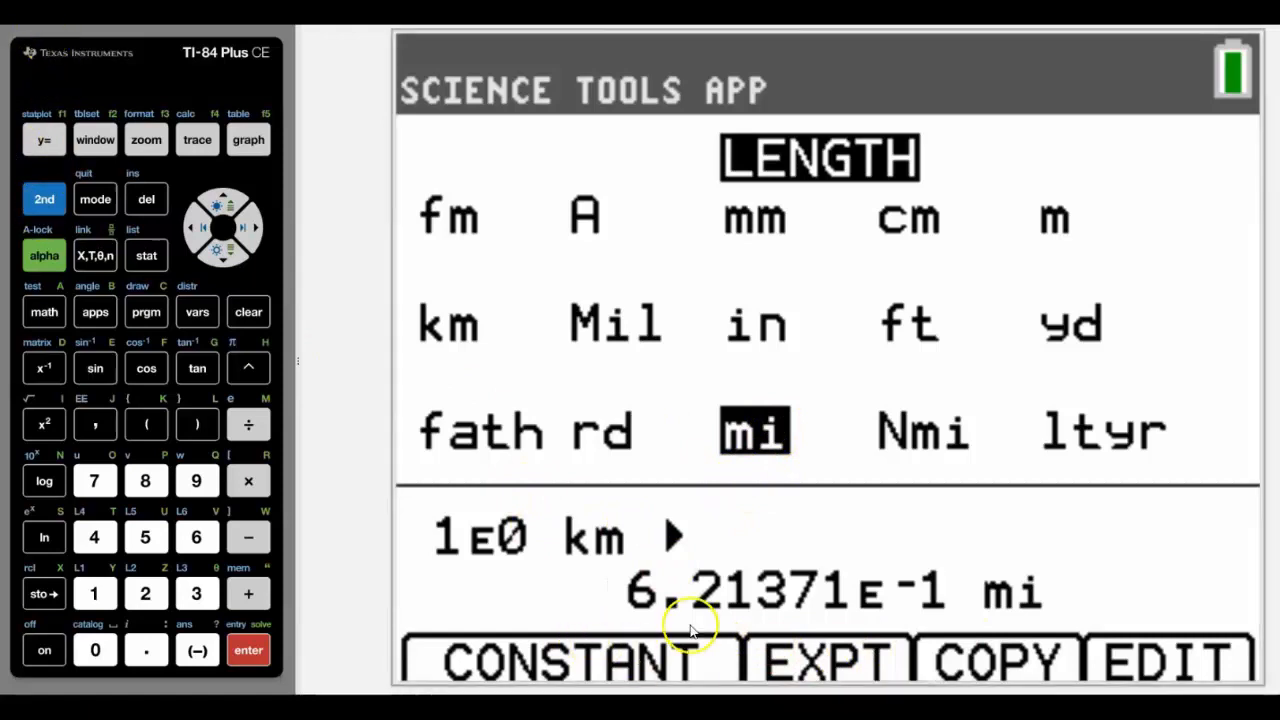
{"action": "mouse_move", "coordinate": [197, 172]}
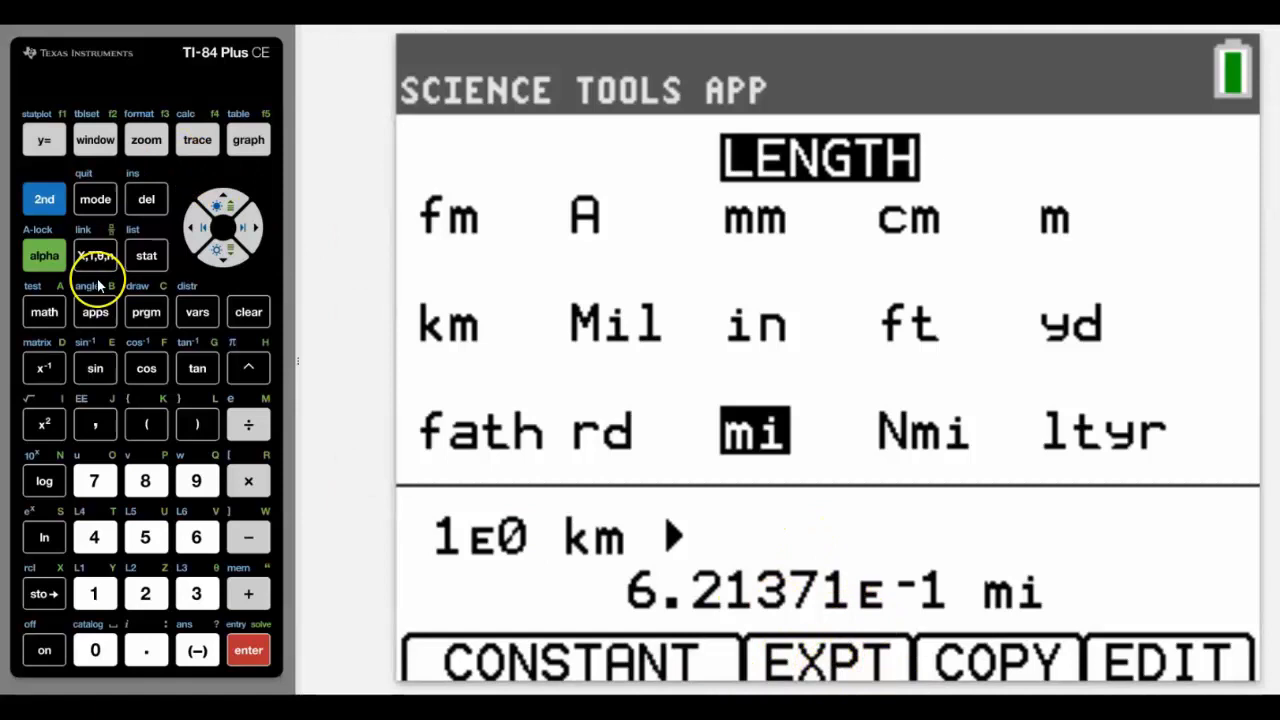
Put the 0.6213711922 mi result on the home screen and reopen the applications list.
{"action": "left_click", "coordinate": [145, 139]}
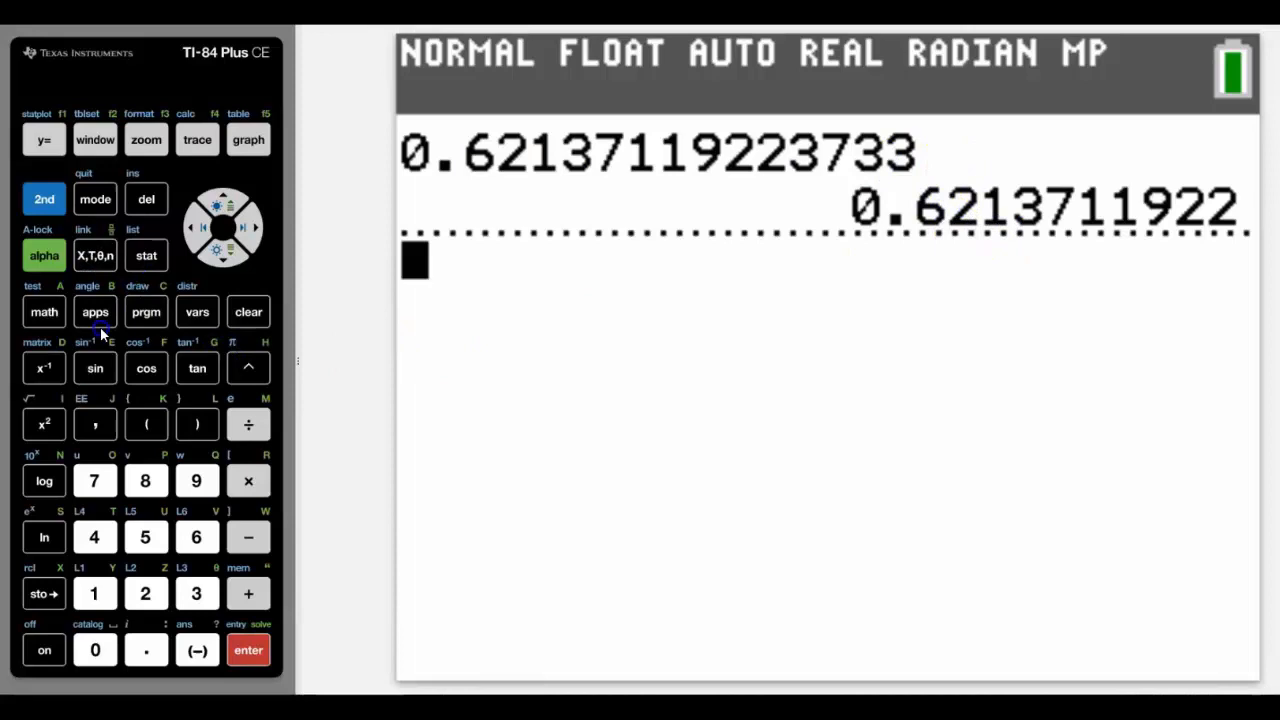
{"action": "left_click", "coordinate": [94, 311]}
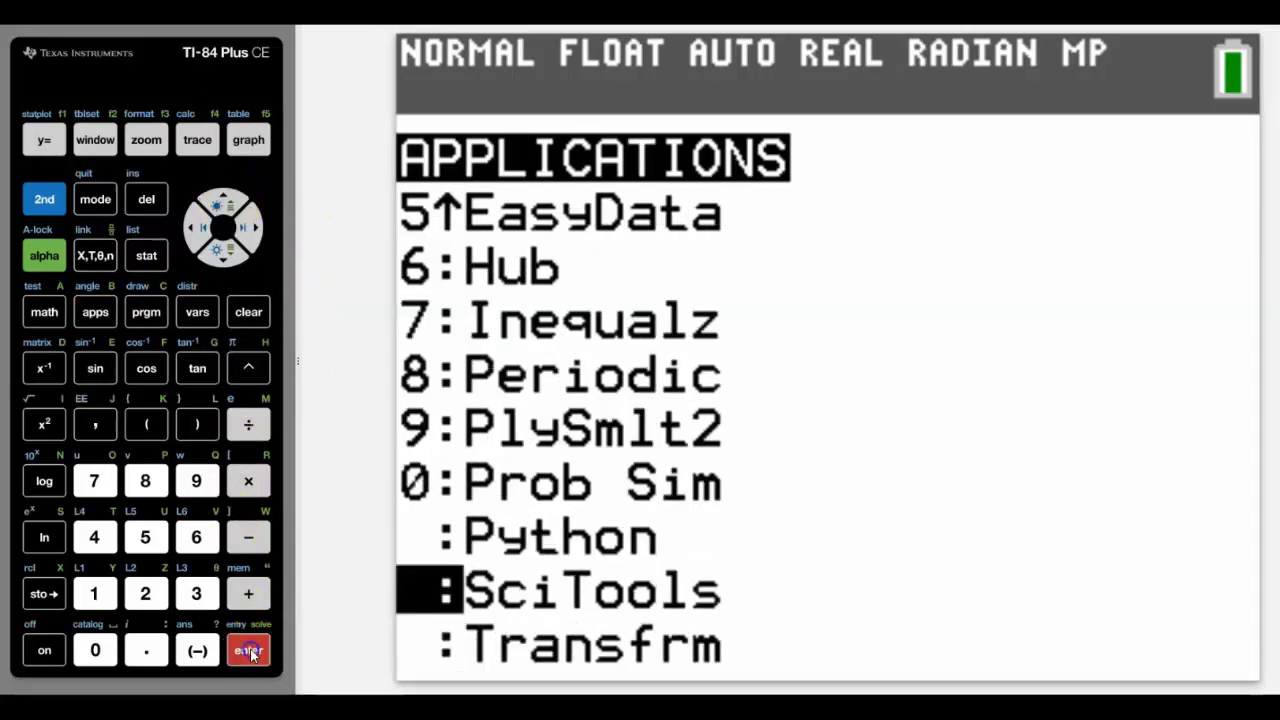
Convert 1 mile to 1.609344 km in SciTools, then leave the unit converter.
{"action": "left_click", "coordinate": [248, 650]}
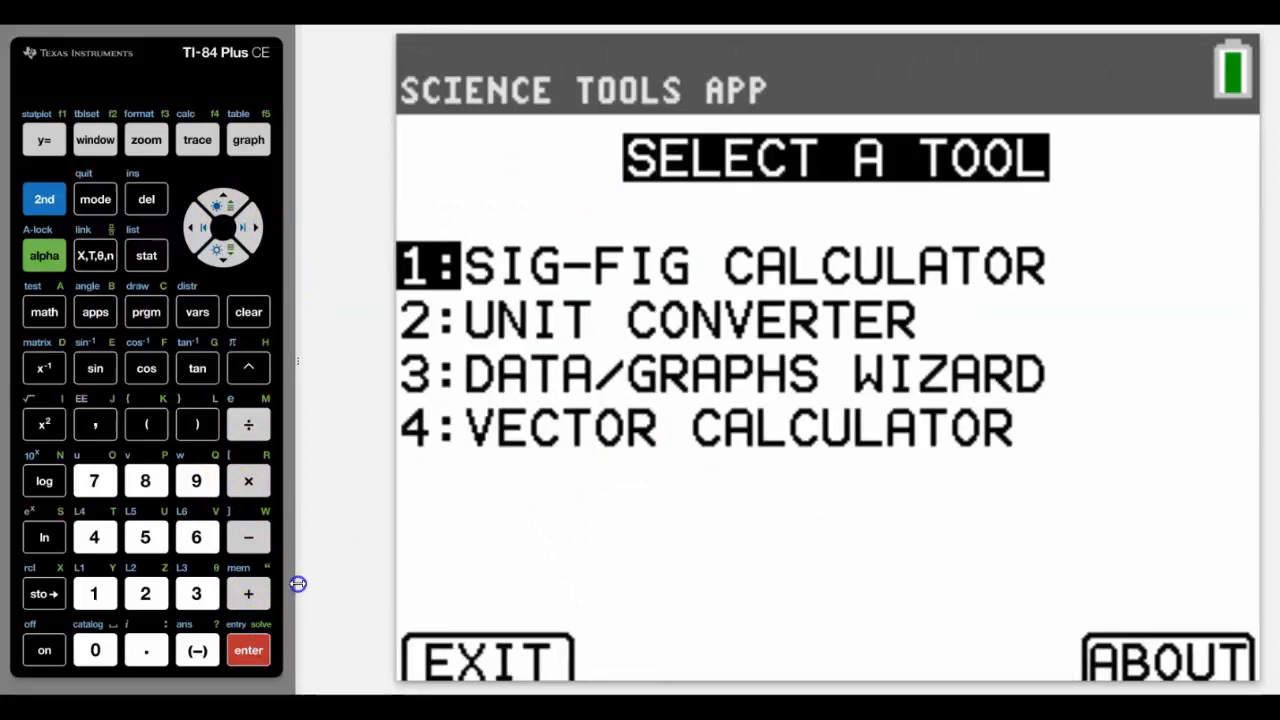
{"action": "left_click", "coordinate": [145, 593]}
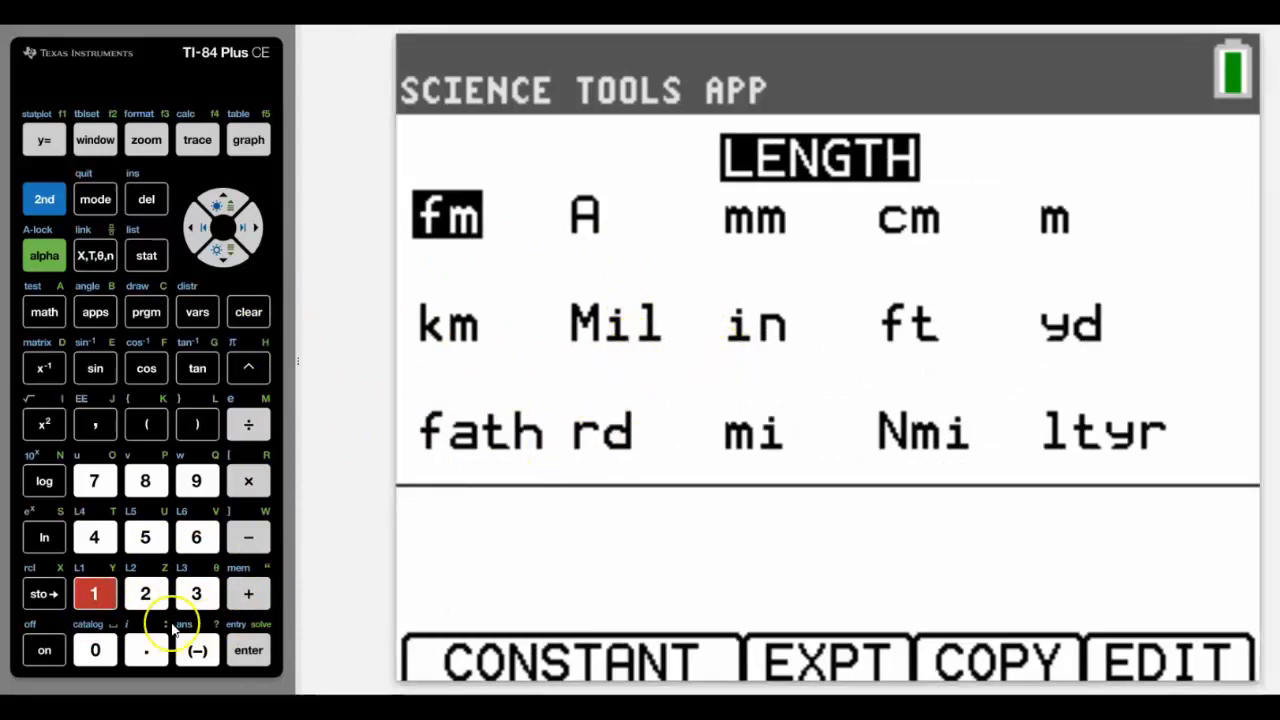
{"action": "left_click", "coordinate": [94, 593]}
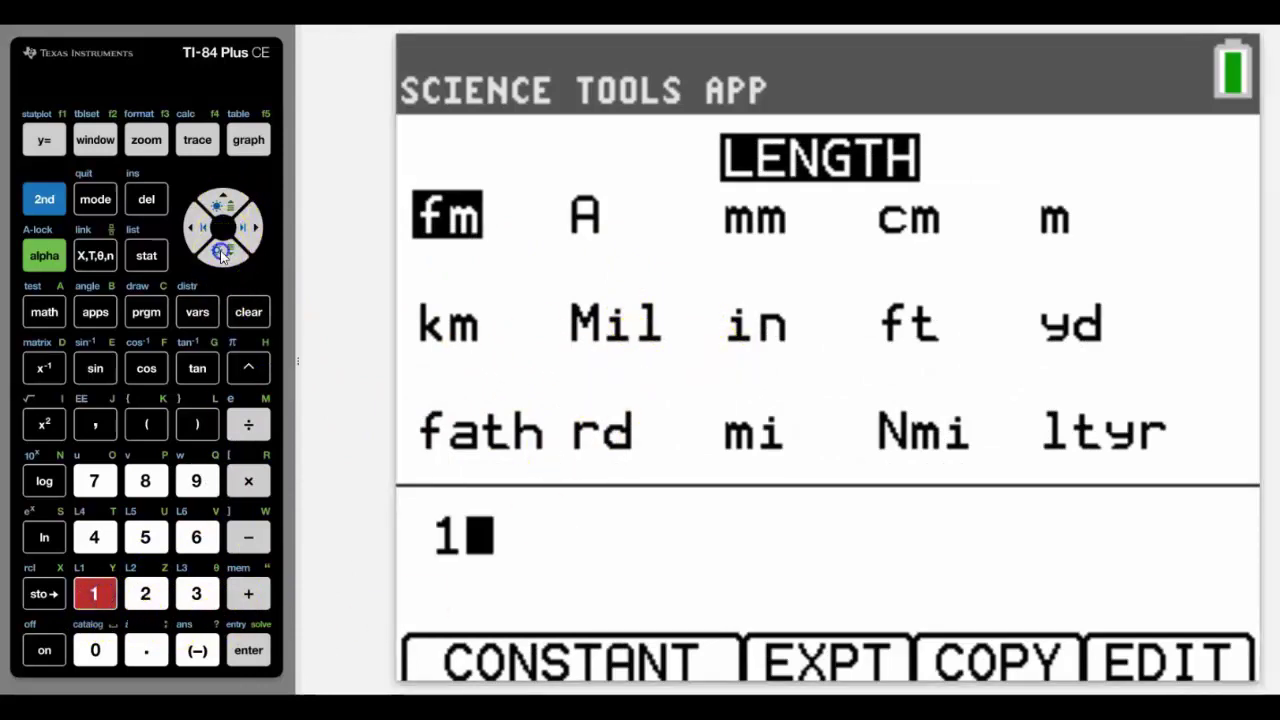
{"action": "left_click", "coordinate": [250, 227]}
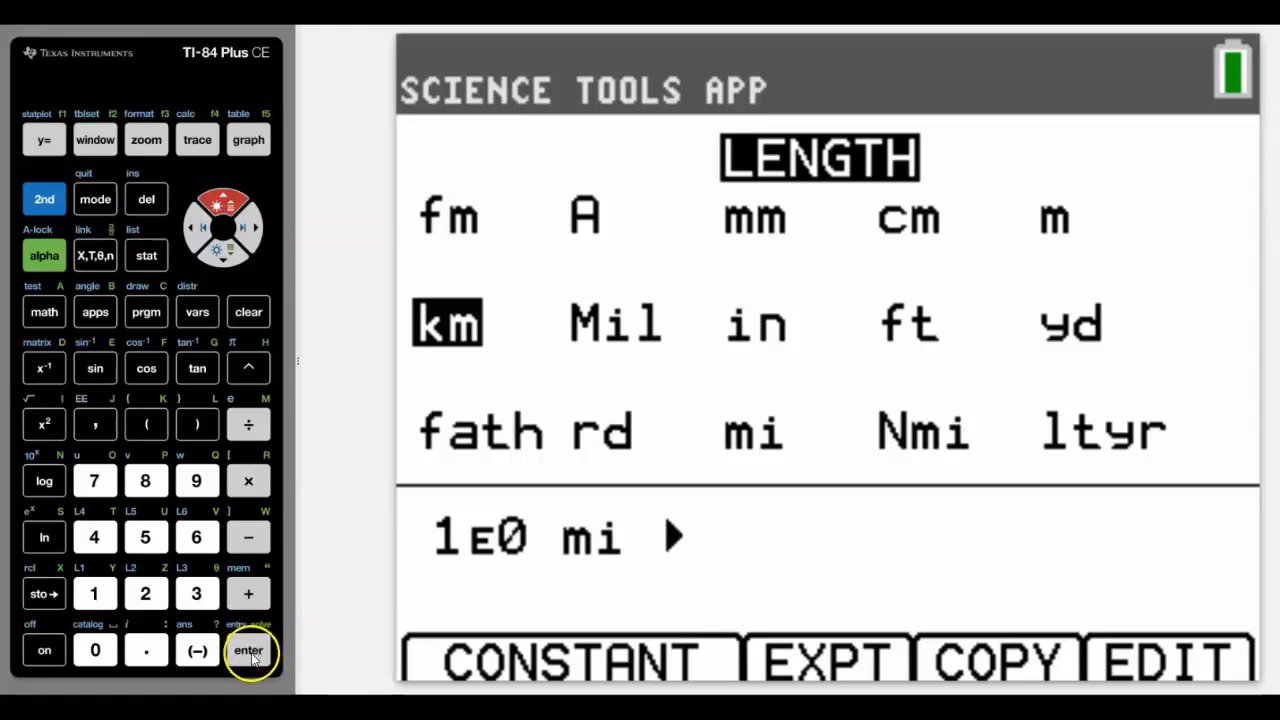
{"action": "left_click", "coordinate": [248, 650]}
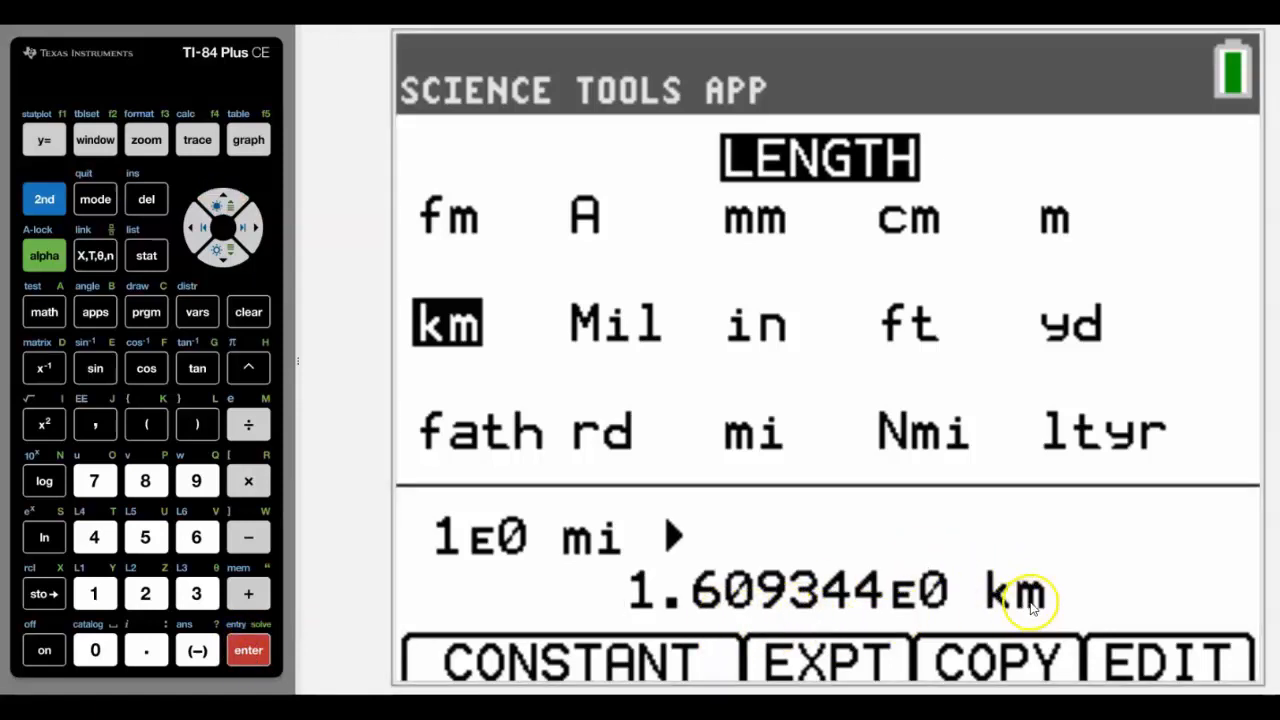
{"action": "mouse_move", "coordinate": [795, 670]}
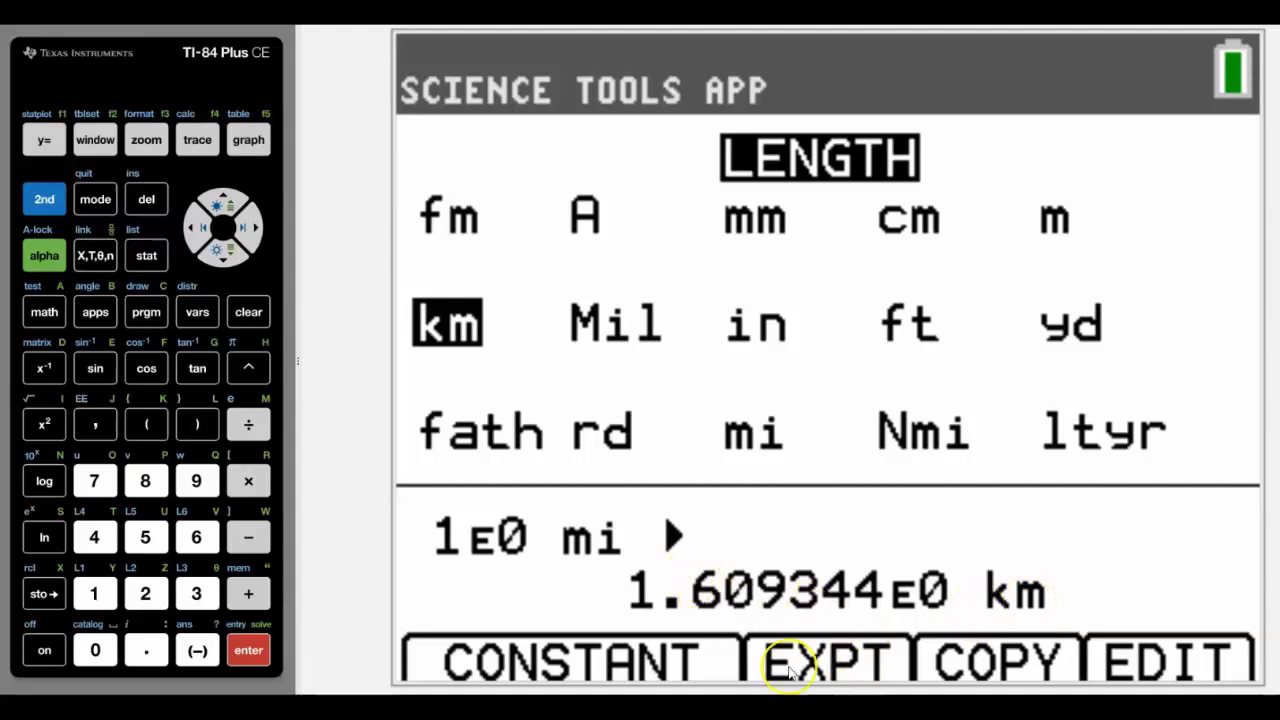
{"action": "mouse_move", "coordinate": [365, 583]}
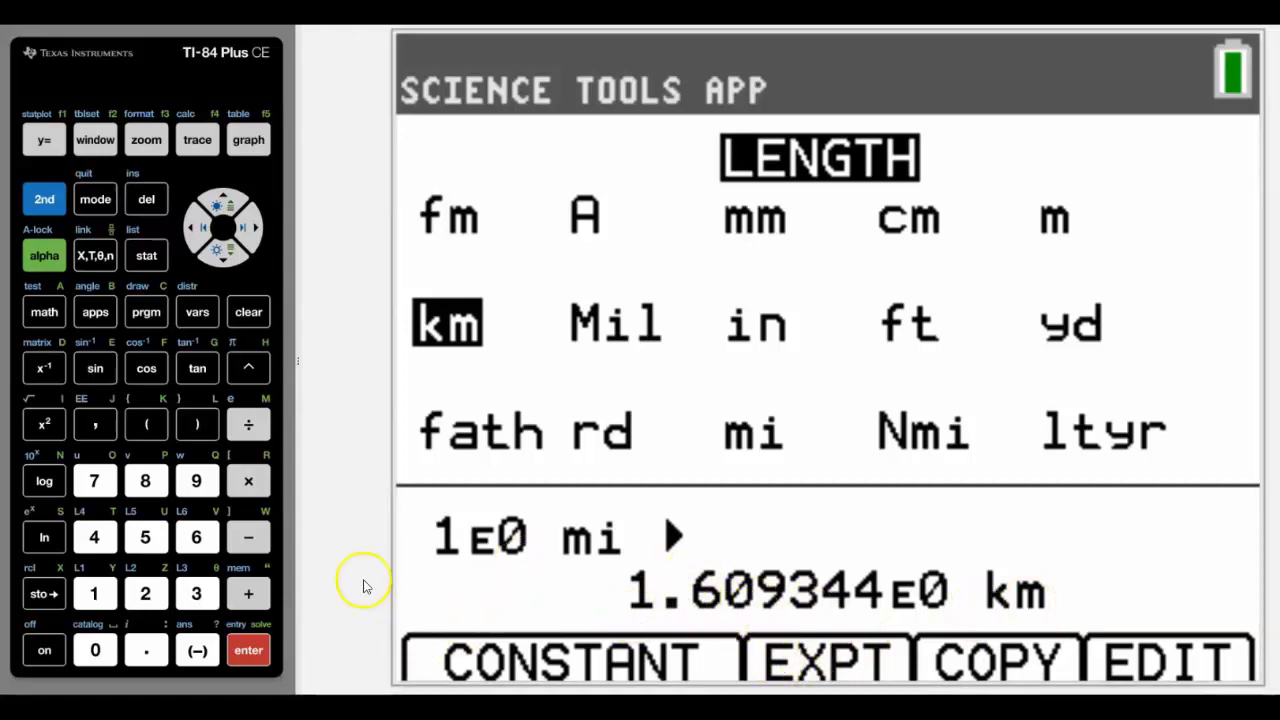
{"action": "mouse_move", "coordinate": [158, 153]}
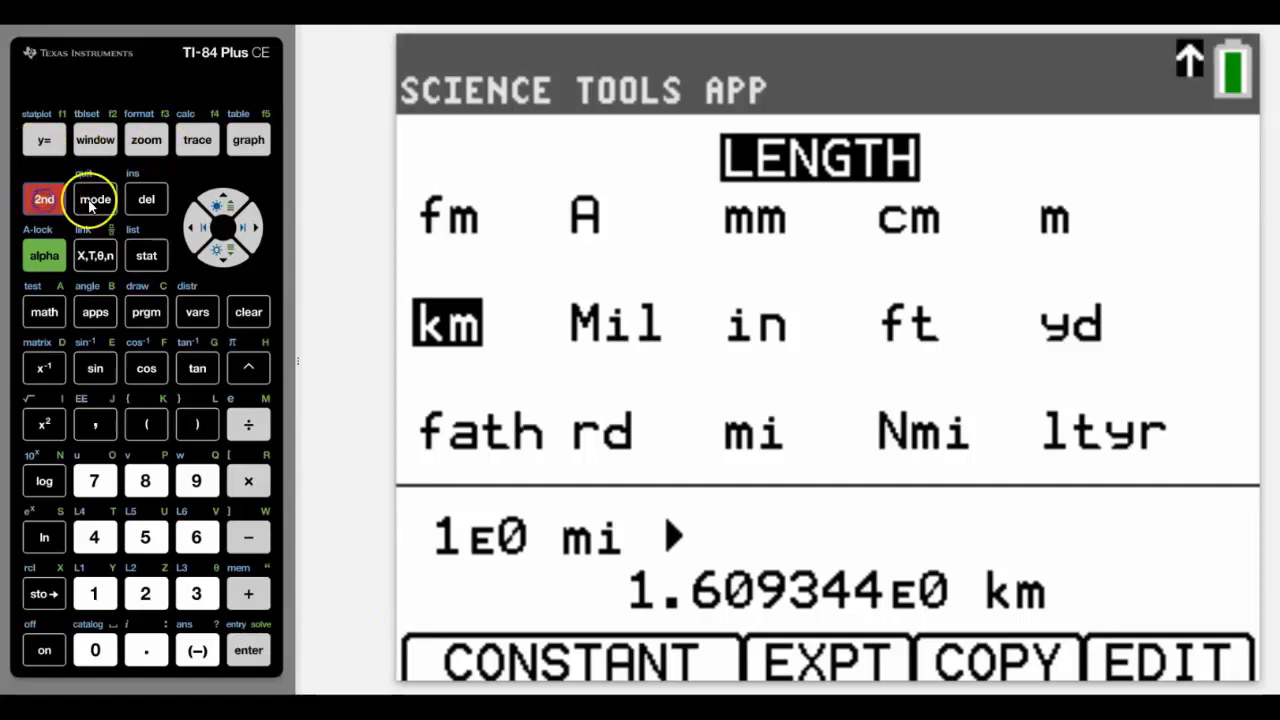
{"action": "left_click", "coordinate": [94, 199]}
{"action": "type", "text": "23.54"}
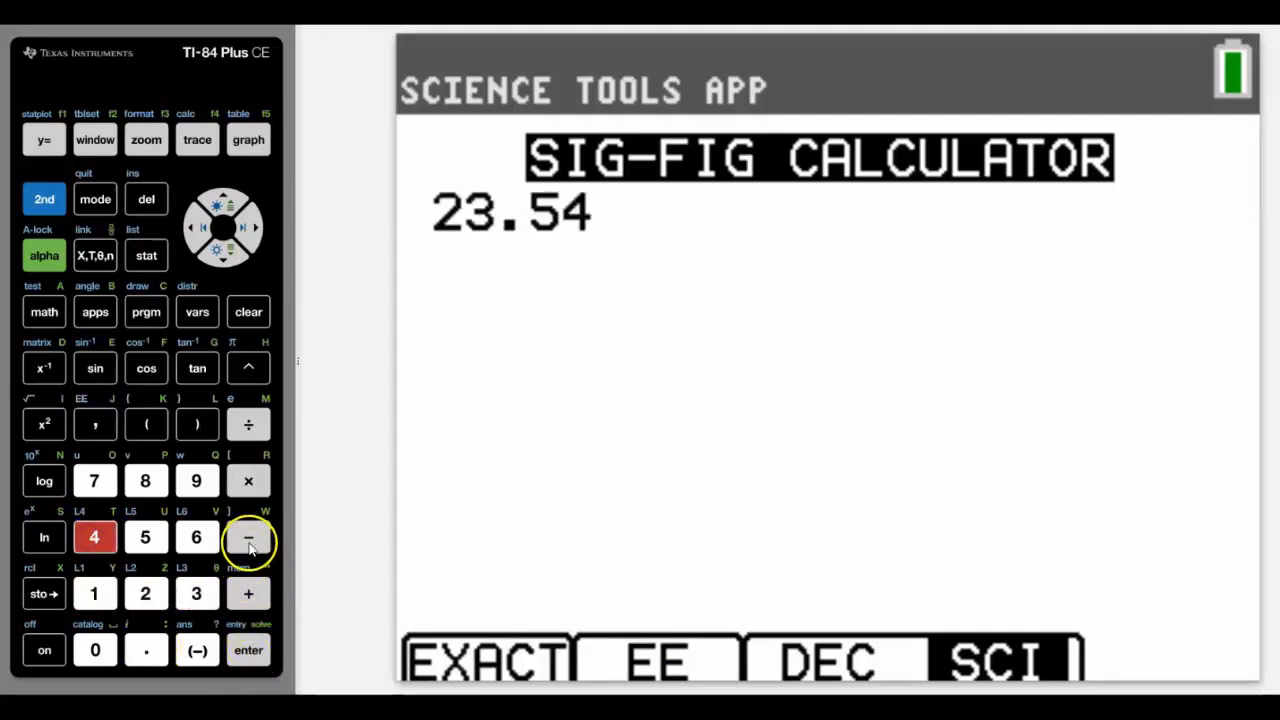
Compute 23.54 − 1.54 in the Sig-Fig Calculator, giving 2.200E1.
{"action": "left_click", "coordinate": [247, 537]}
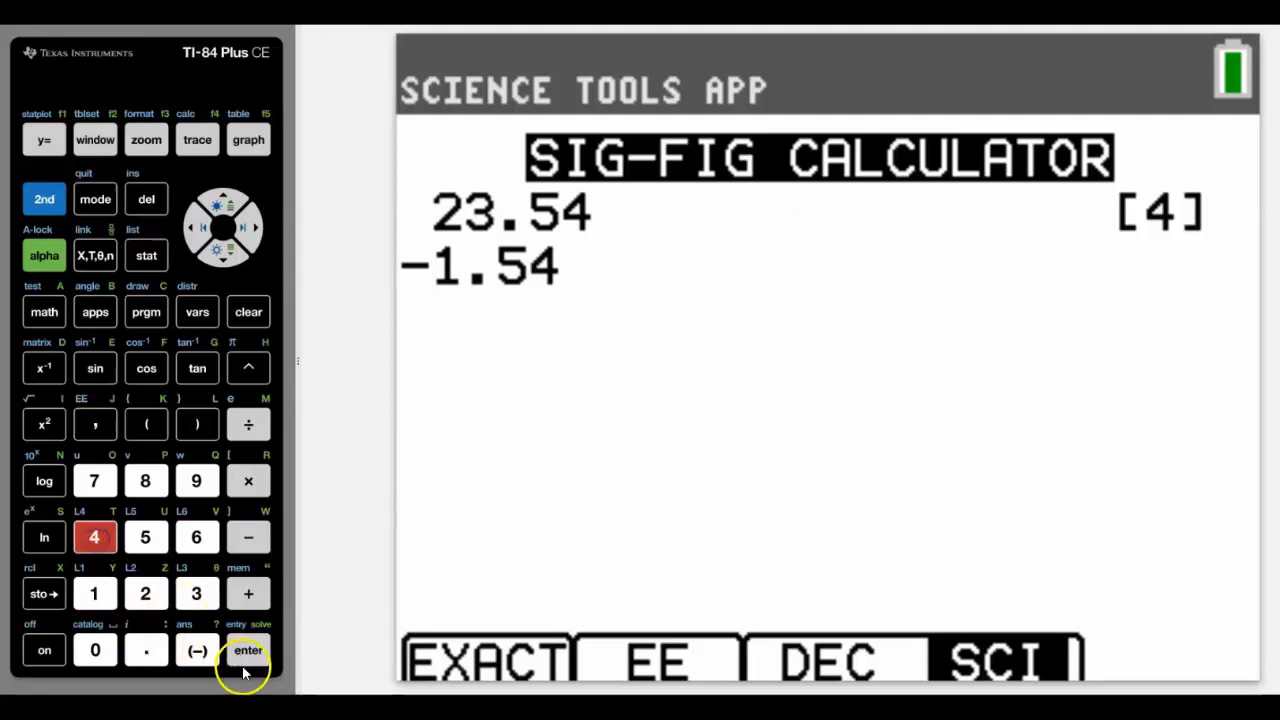
{"action": "left_click", "coordinate": [248, 650]}
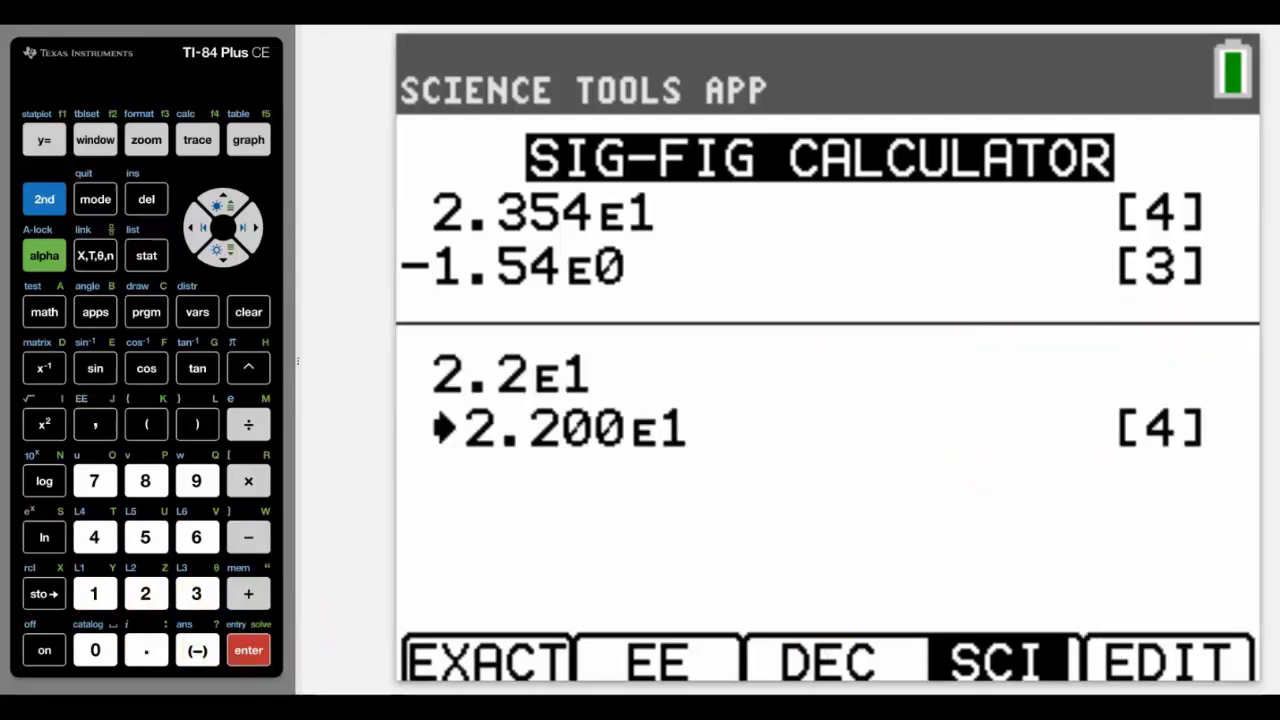
{"action": "mouse_move", "coordinate": [670, 480]}
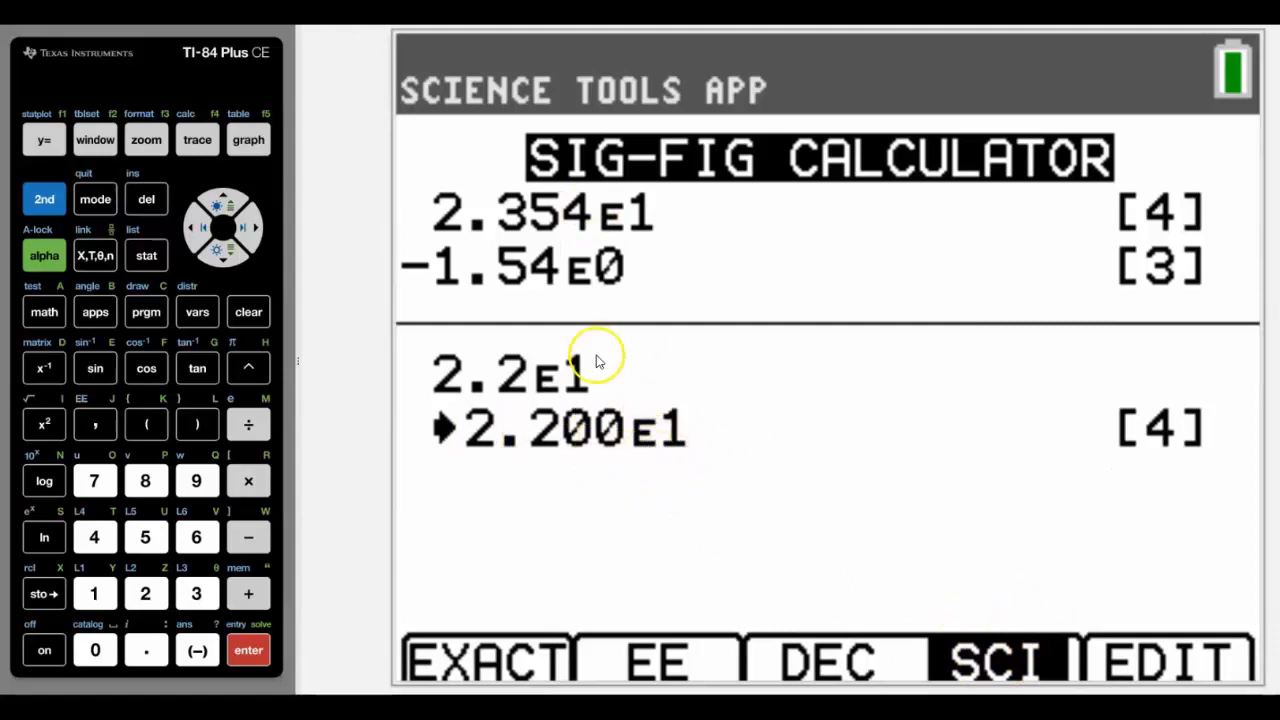
{"action": "mouse_move", "coordinate": [1160, 455]}
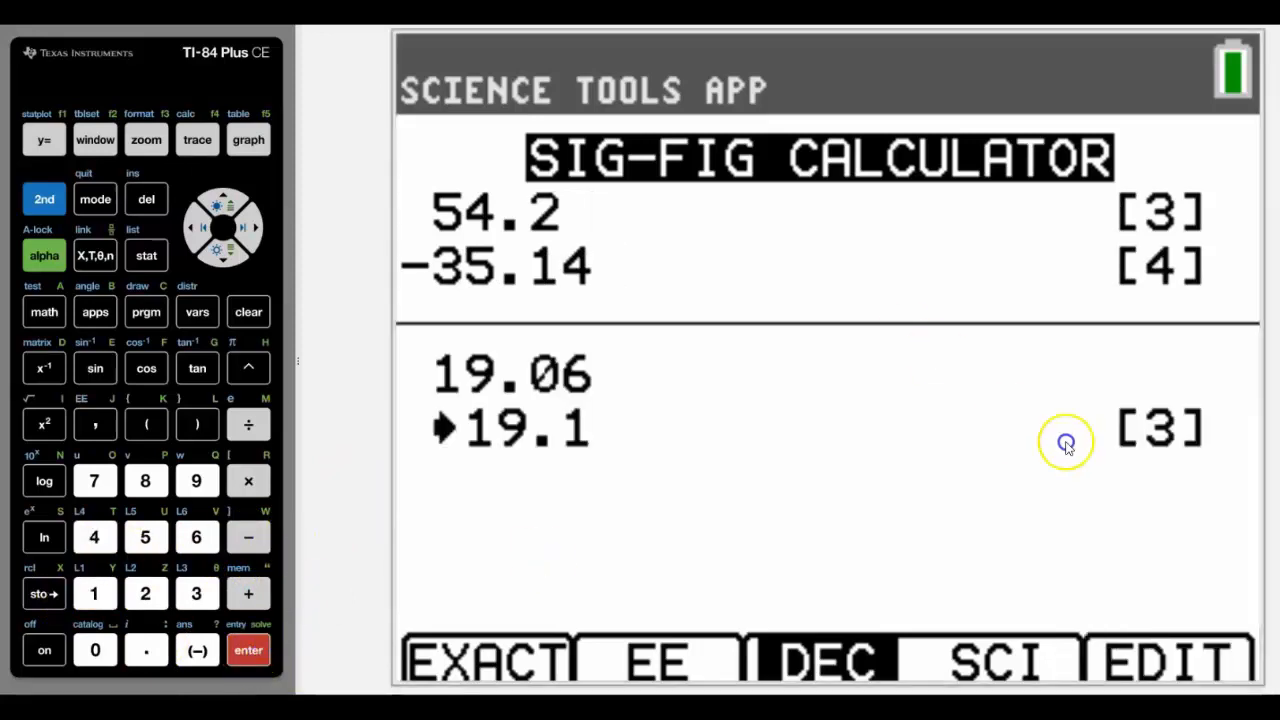
{"action": "mouse_move", "coordinate": [1201, 447]}
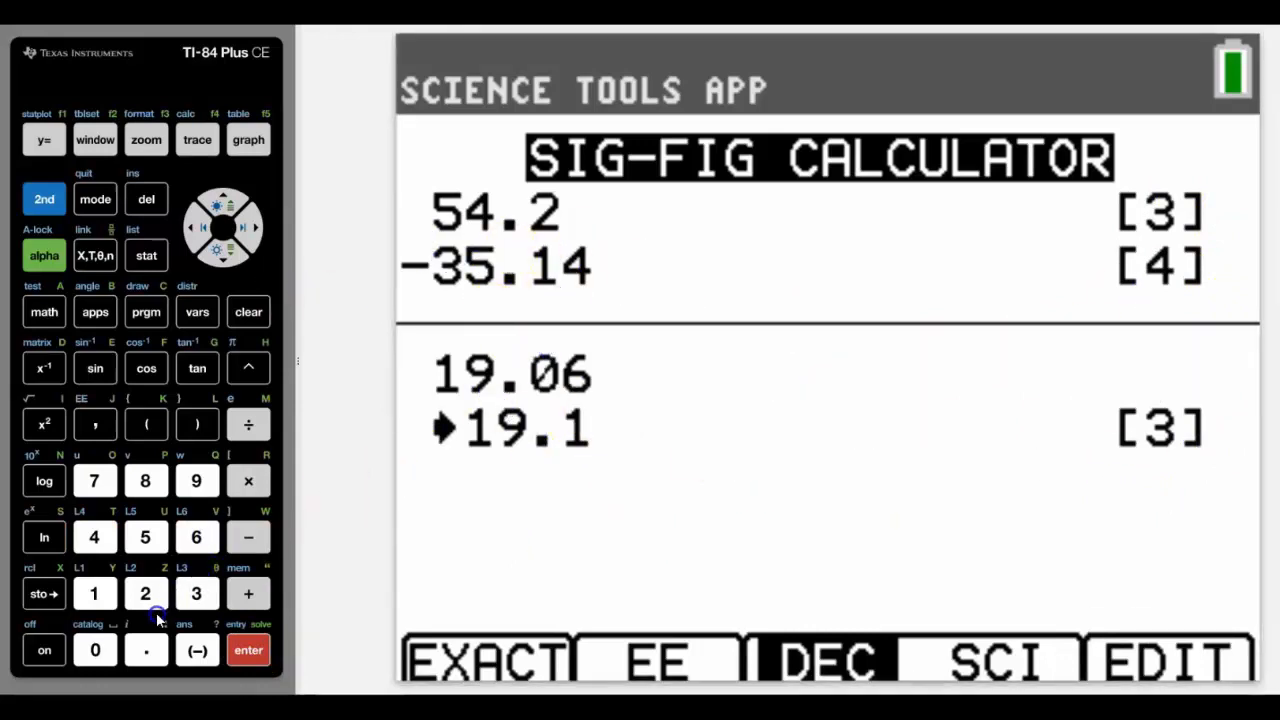
Enter 24 as an exact number and start adding 23.14 to it.
{"action": "left_click", "coordinate": [145, 593]}
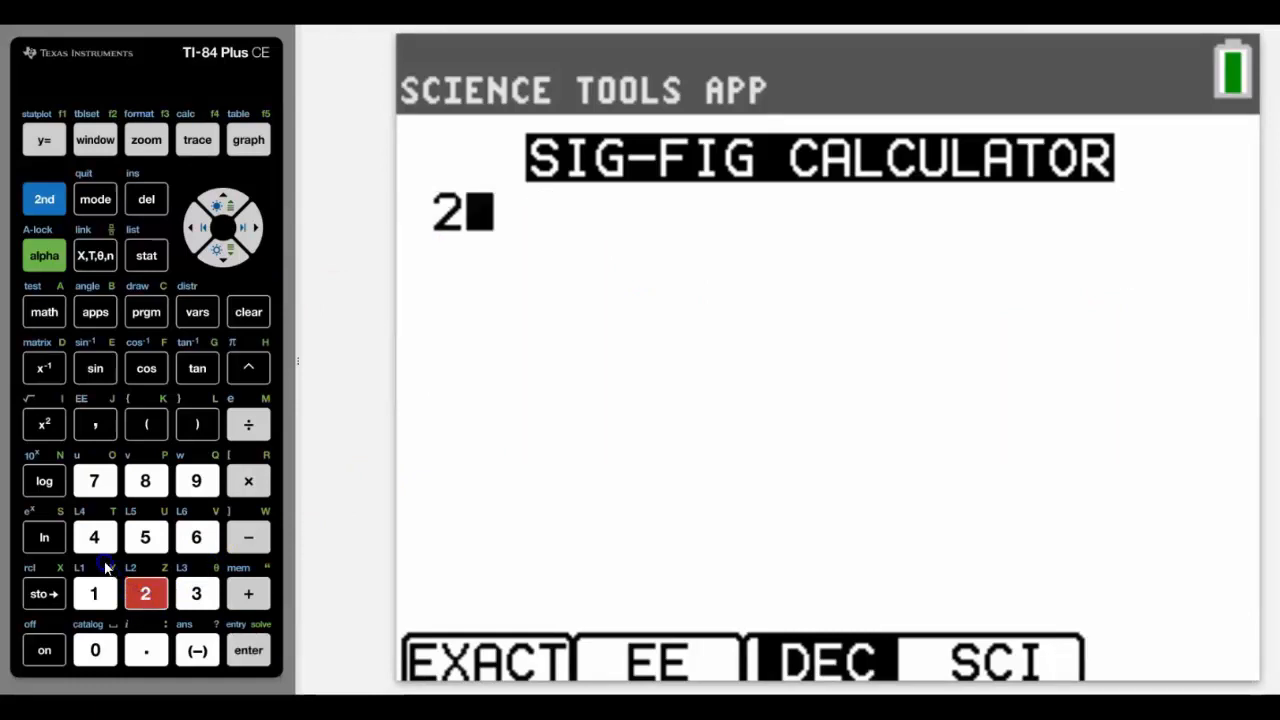
{"action": "left_click", "coordinate": [94, 537]}
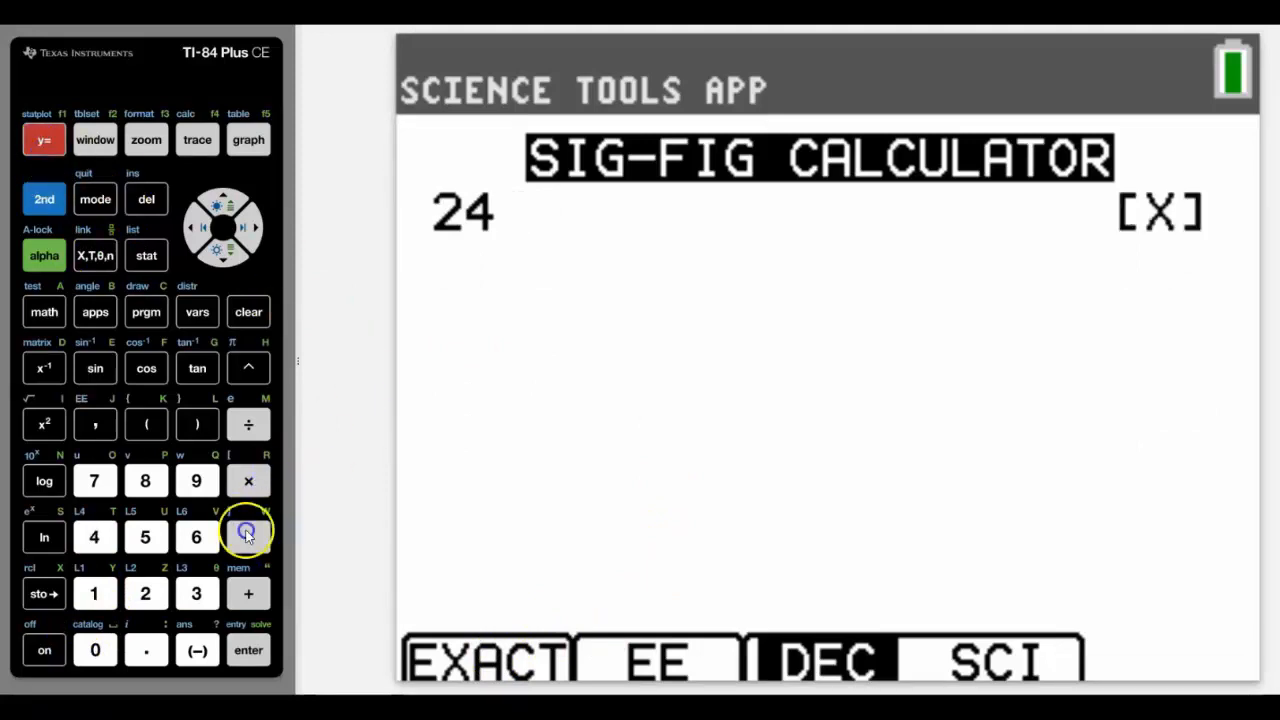
{"action": "left_click", "coordinate": [145, 593]}
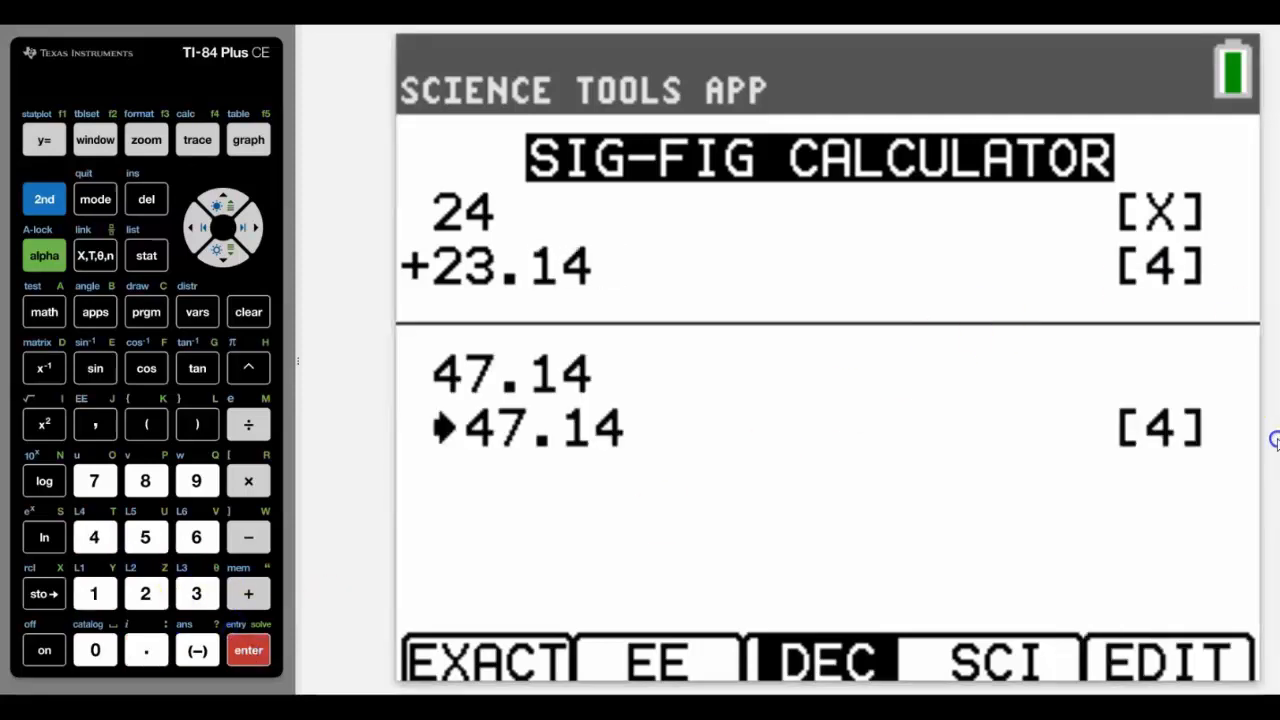
{"action": "mouse_move", "coordinate": [1156, 263]}
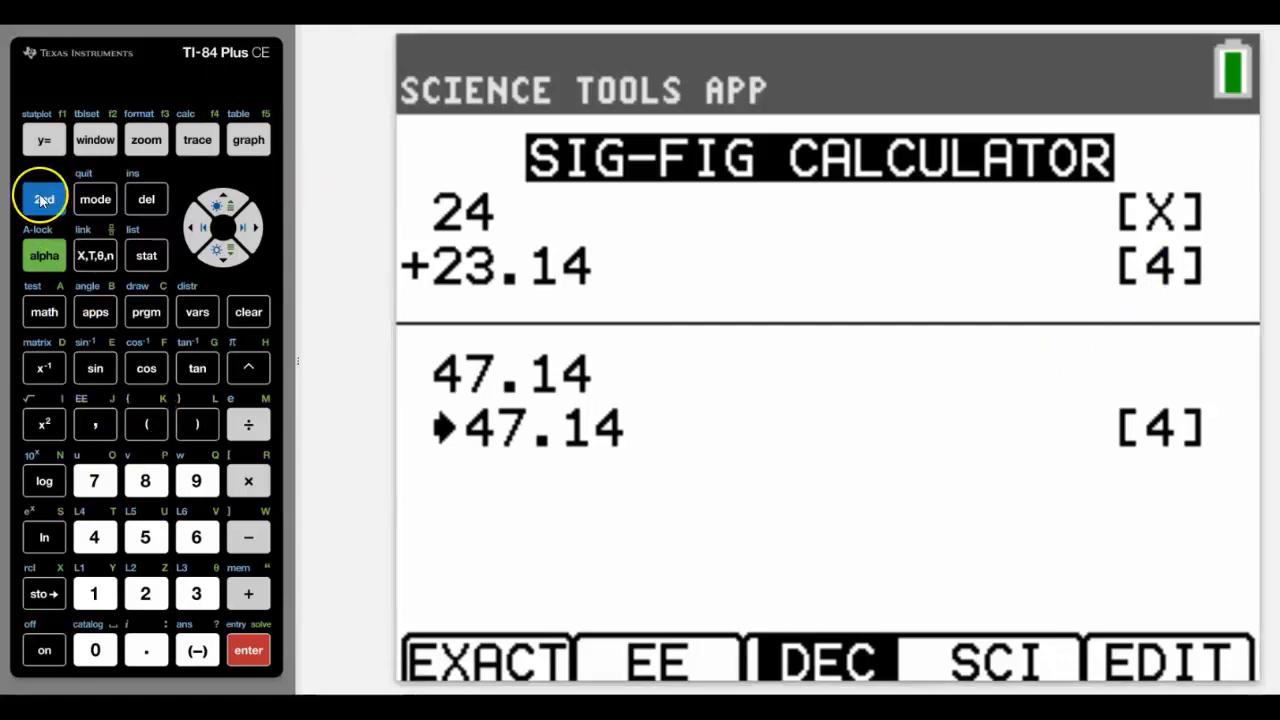
Convert 0.6213711922 to 0°37'16.936" on the home screen, then enter 3.25.
{"action": "left_click", "coordinate": [95, 199]}
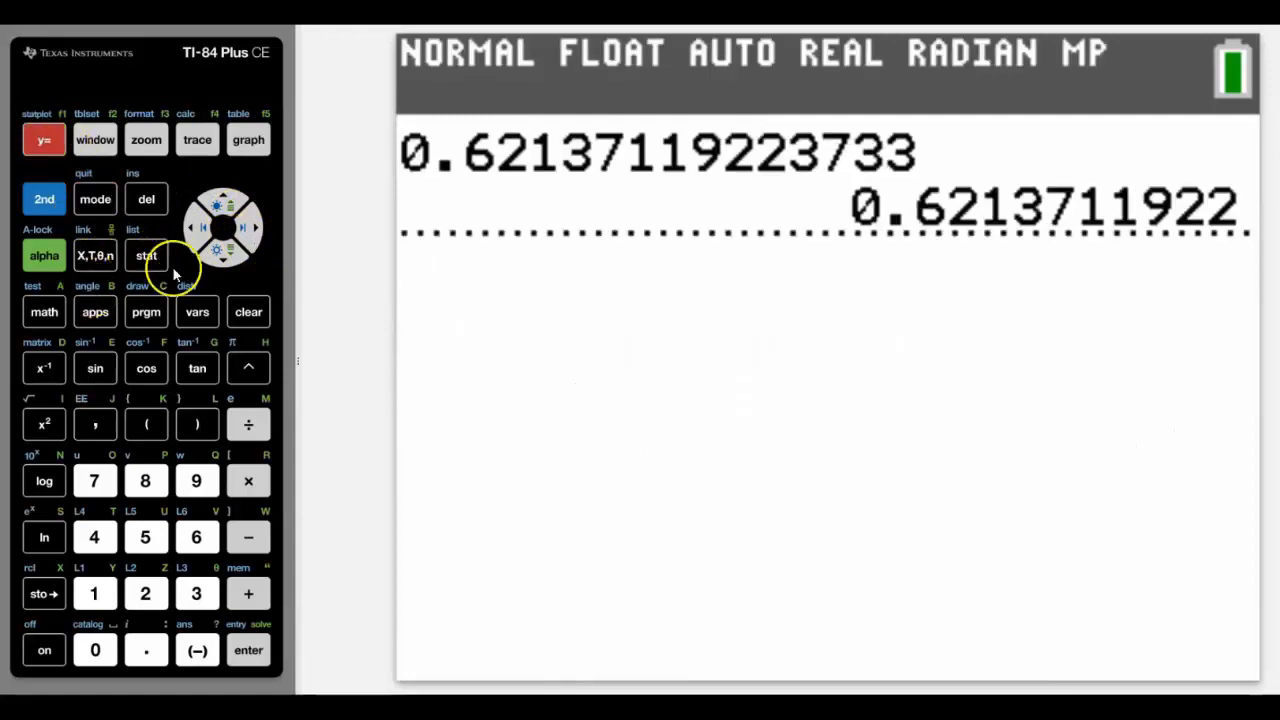
{"action": "mouse_move", "coordinate": [1080, 220]}
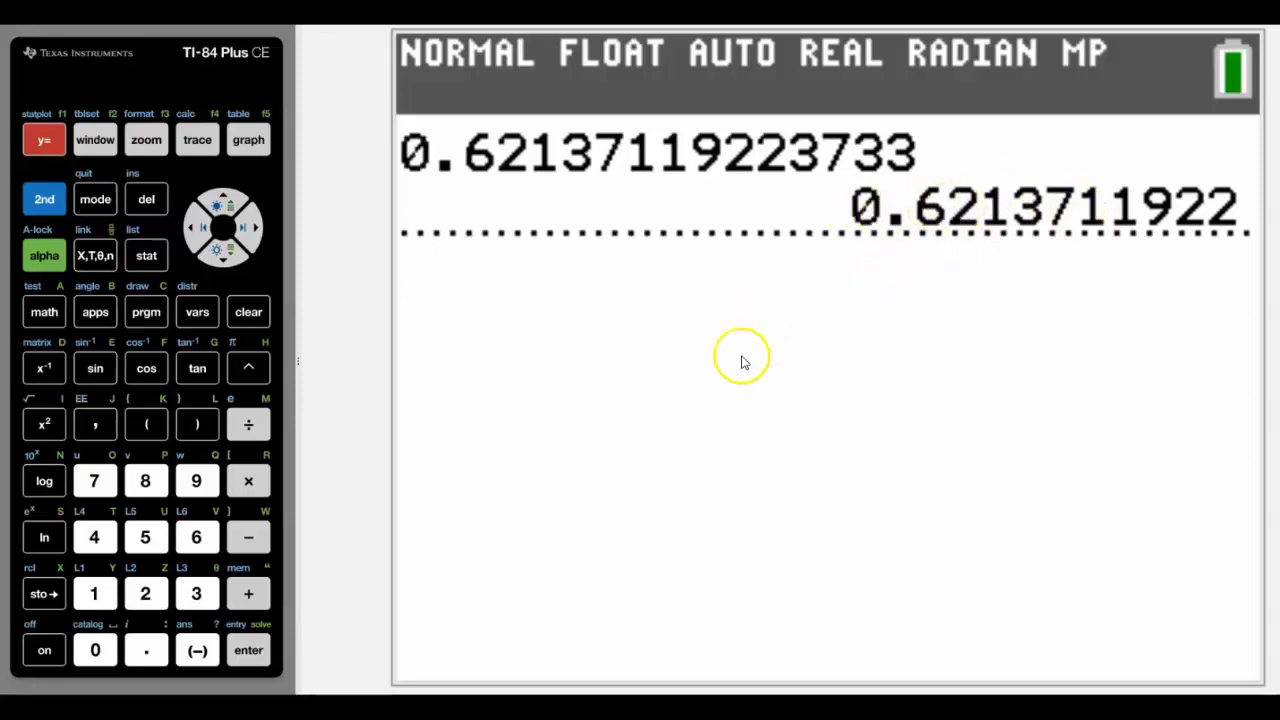
{"action": "mouse_move", "coordinate": [555, 470]}
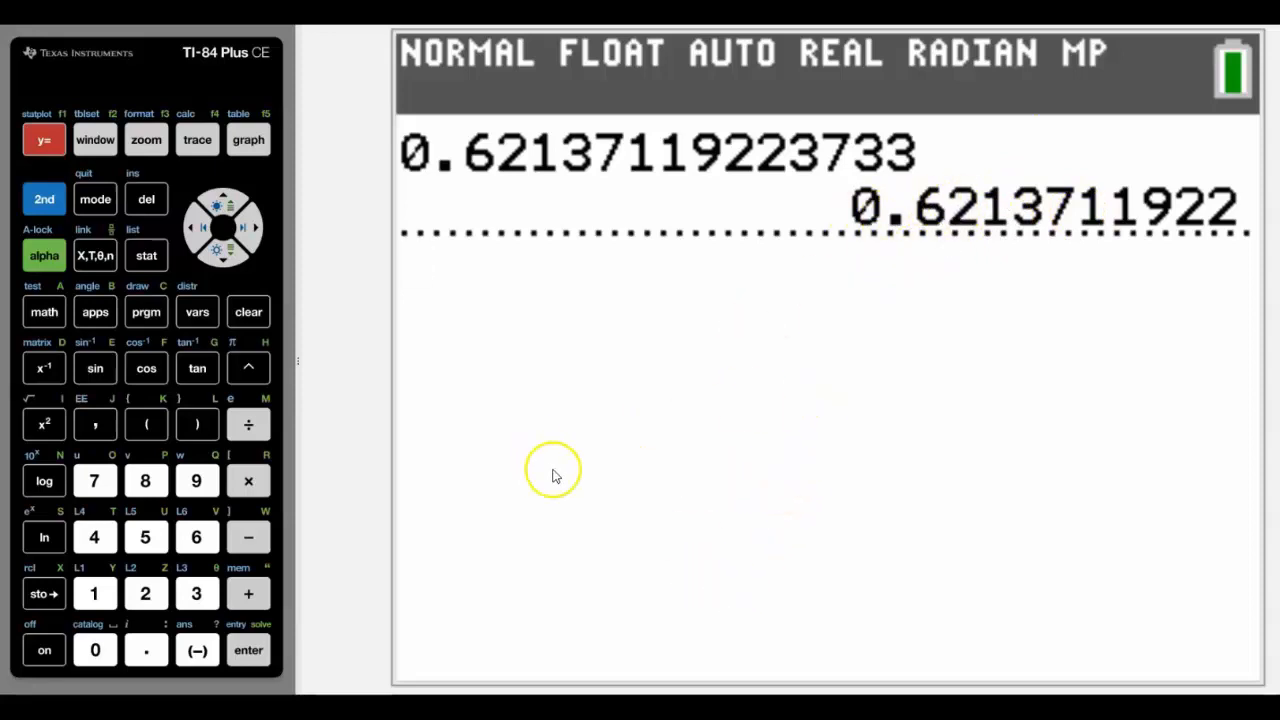
{"action": "mouse_move", "coordinate": [213, 345]}
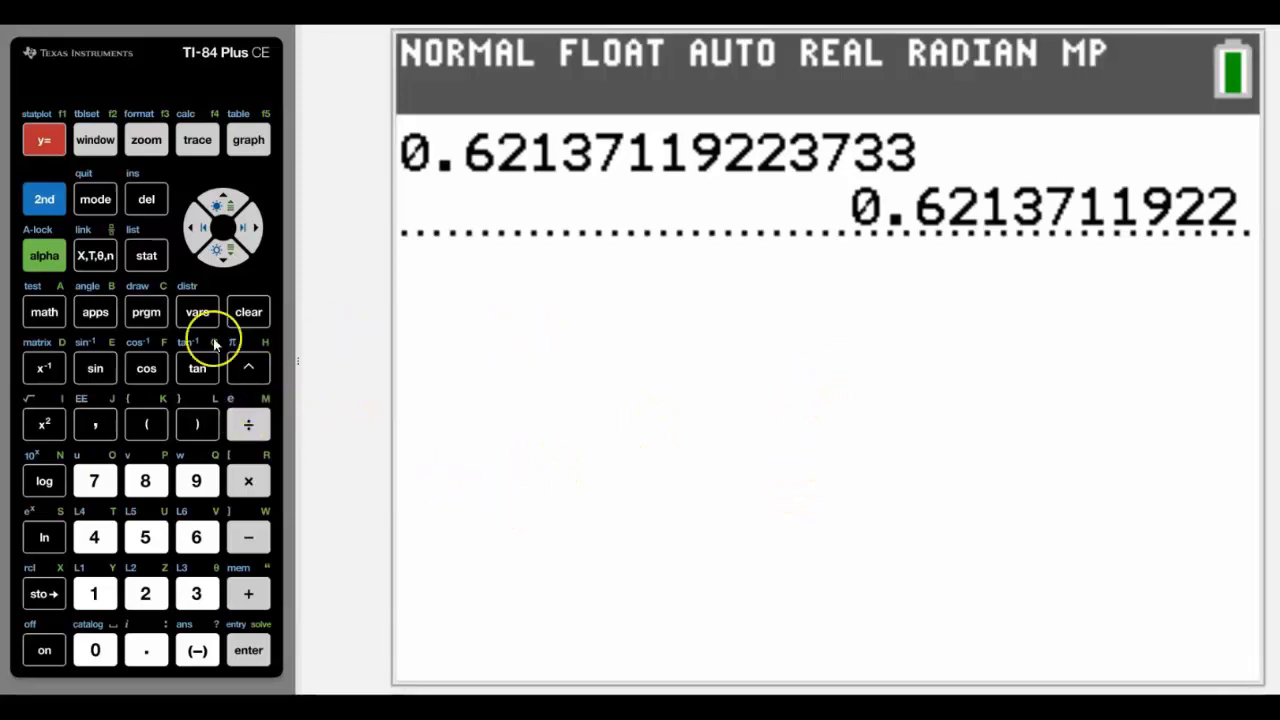
{"action": "left_click", "coordinate": [43, 199]}
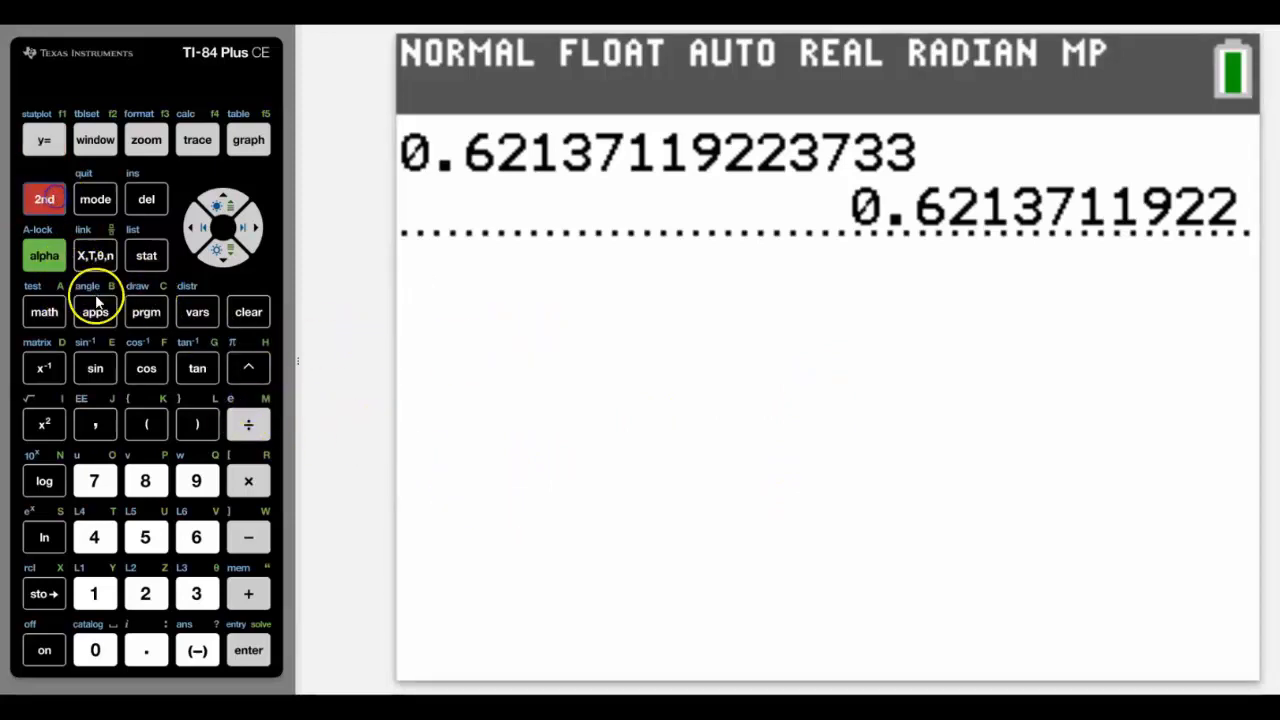
{"action": "left_click", "coordinate": [95, 311]}
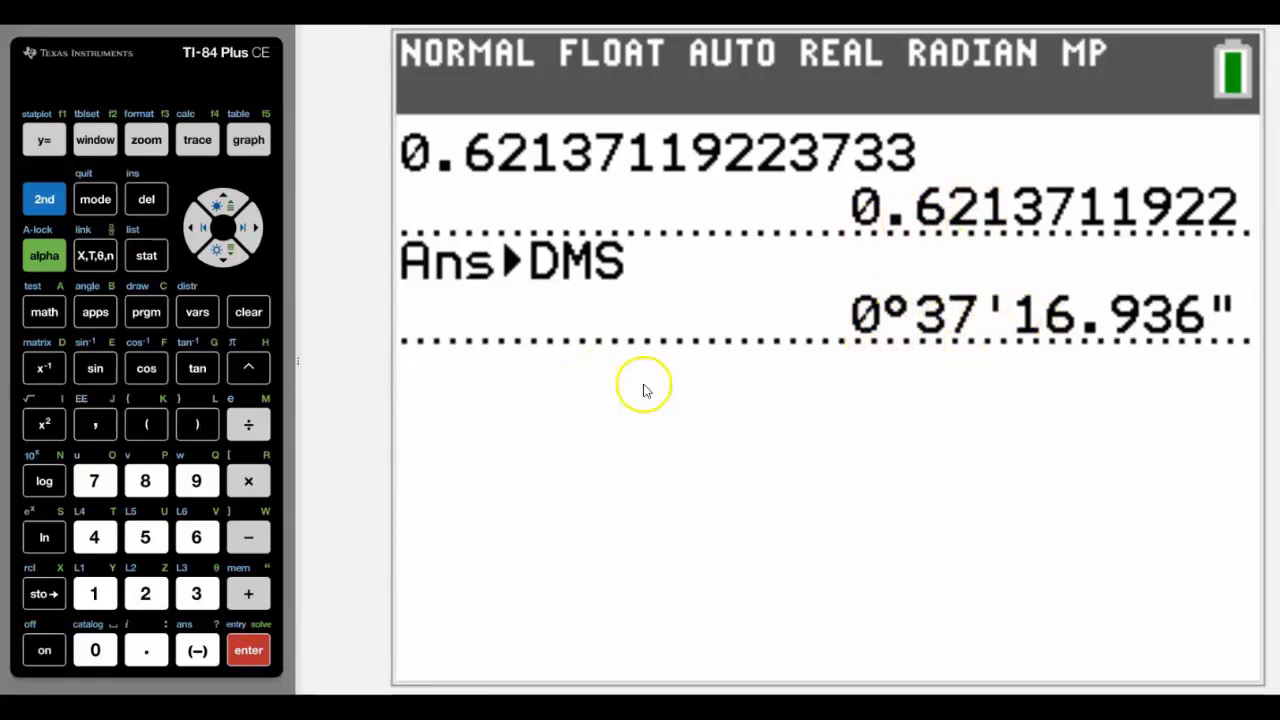
{"action": "mouse_move", "coordinate": [615, 448]}
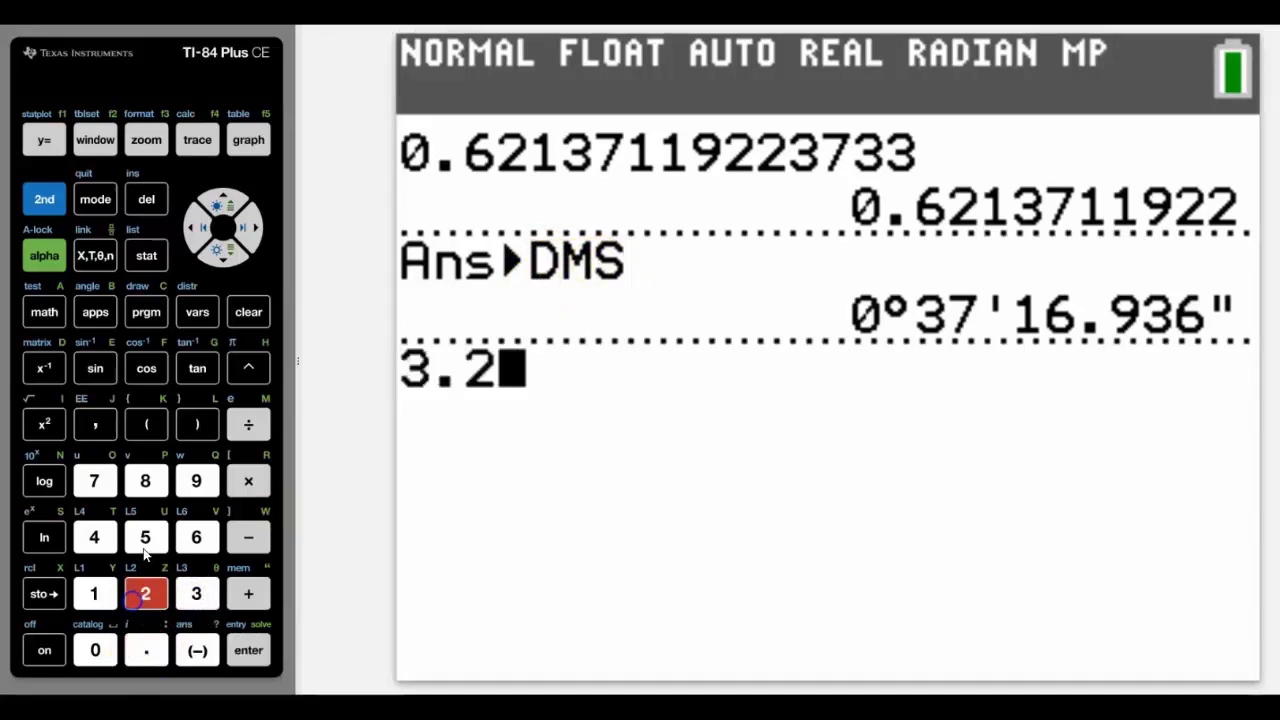
{"action": "left_click", "coordinate": [145, 537]}
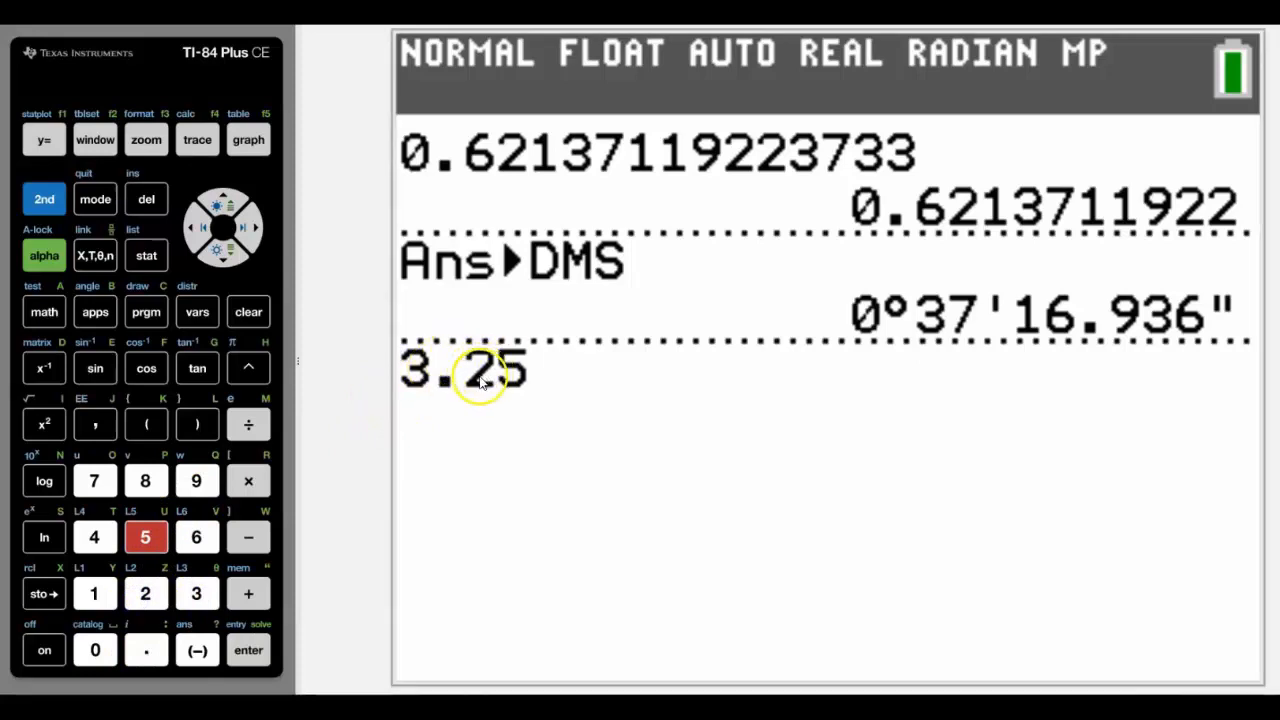
{"action": "mouse_move", "coordinate": [290, 220]}
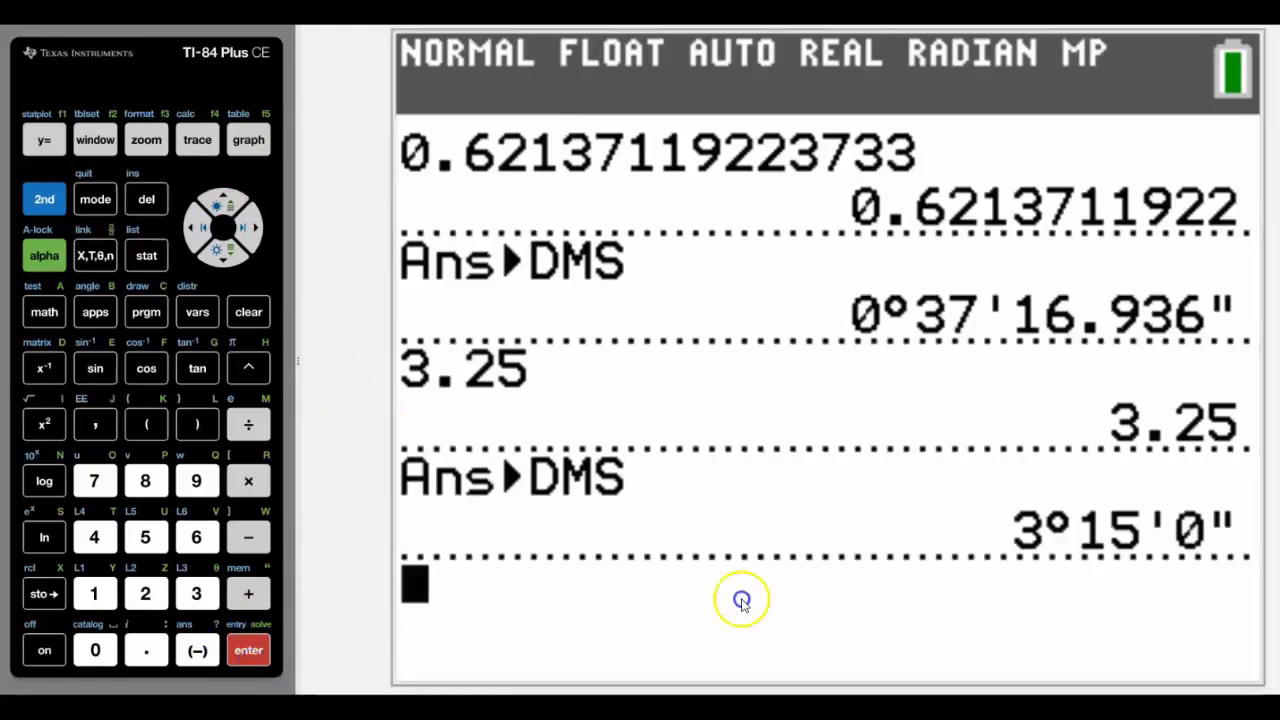
{"action": "mouse_move", "coordinate": [1106, 555]}
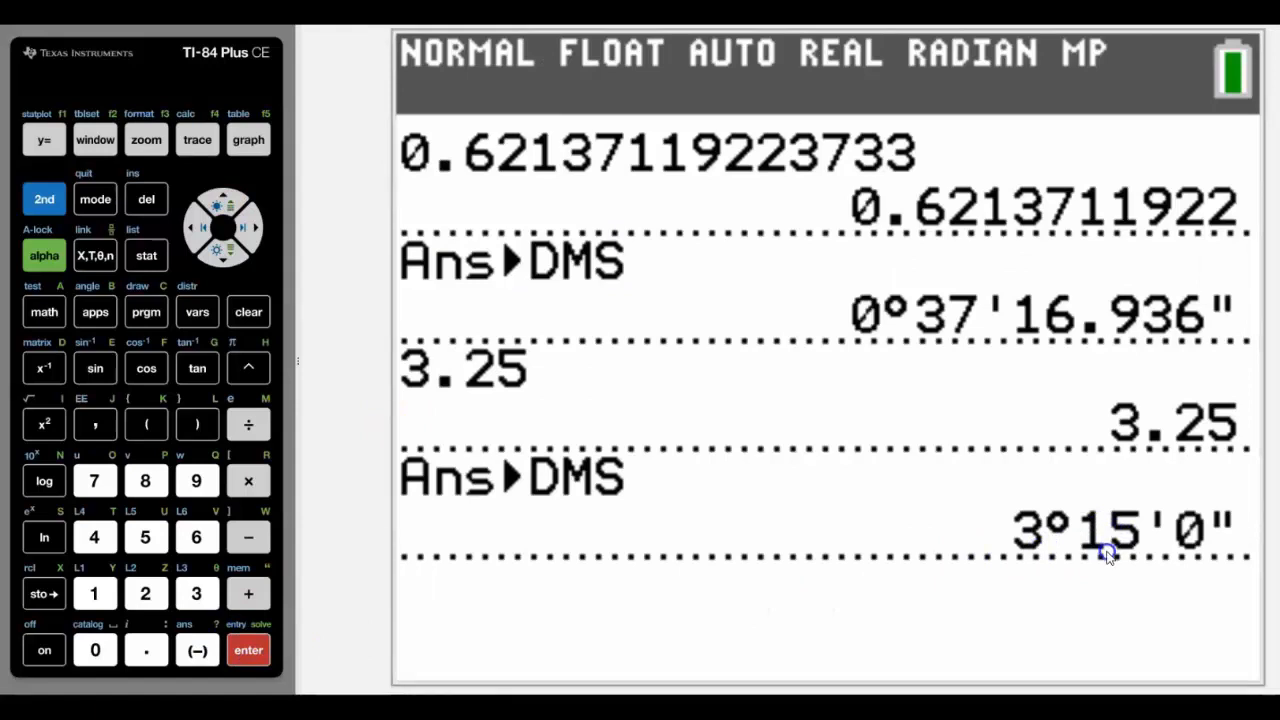
Enter π on the home screen and evaluate it as 3.141592654.
{"action": "left_click", "coordinate": [43, 199]}
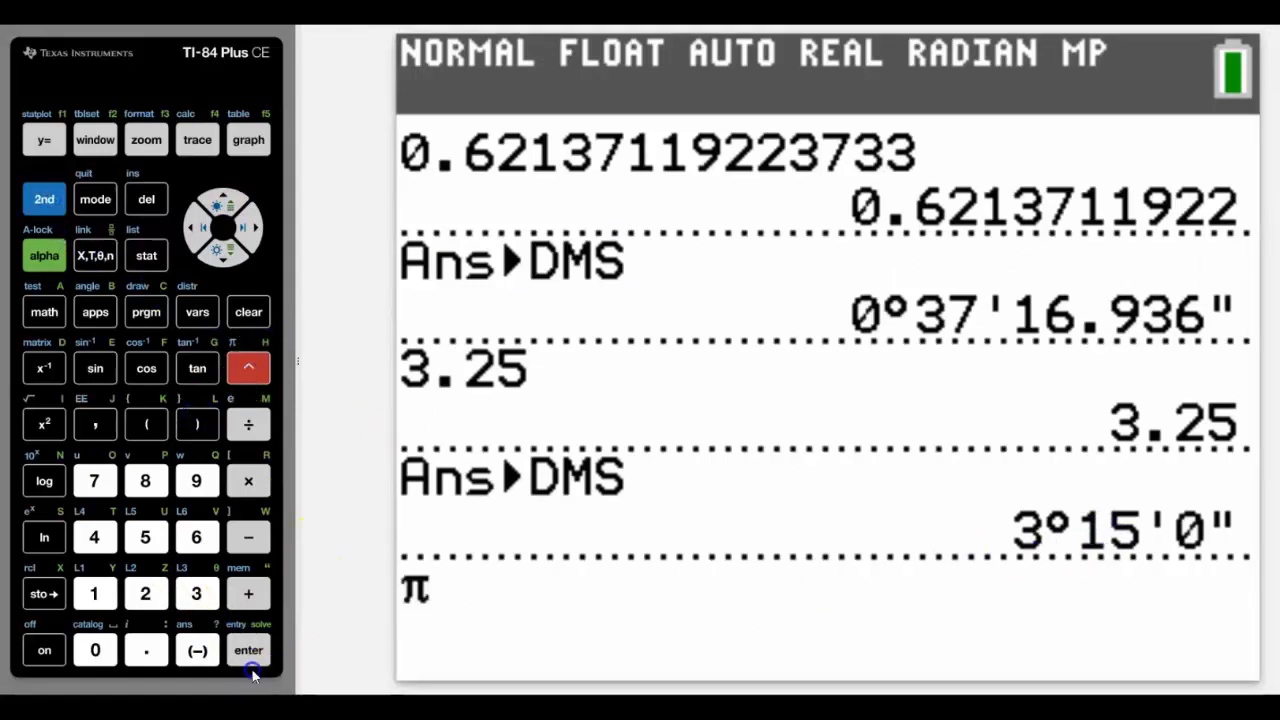
{"action": "left_click", "coordinate": [248, 650]}
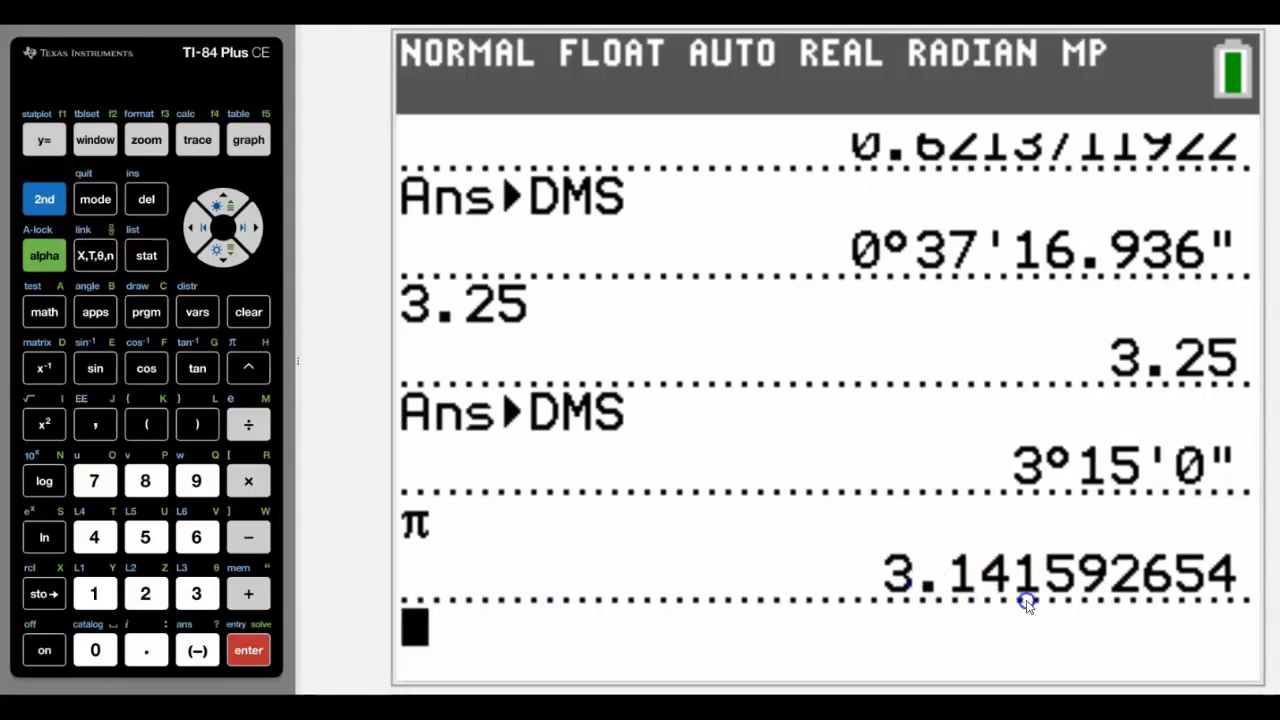
{"action": "mouse_move", "coordinate": [1038, 502]}
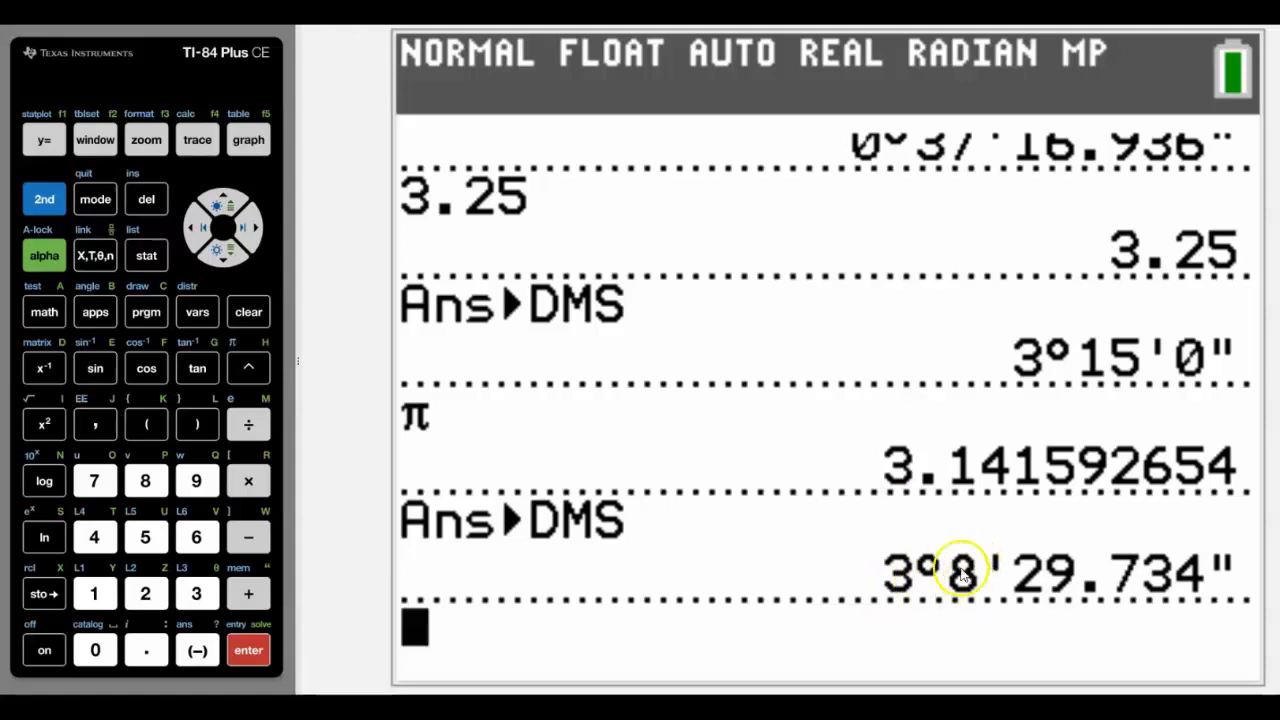
{"action": "mouse_move", "coordinate": [1120, 595]}
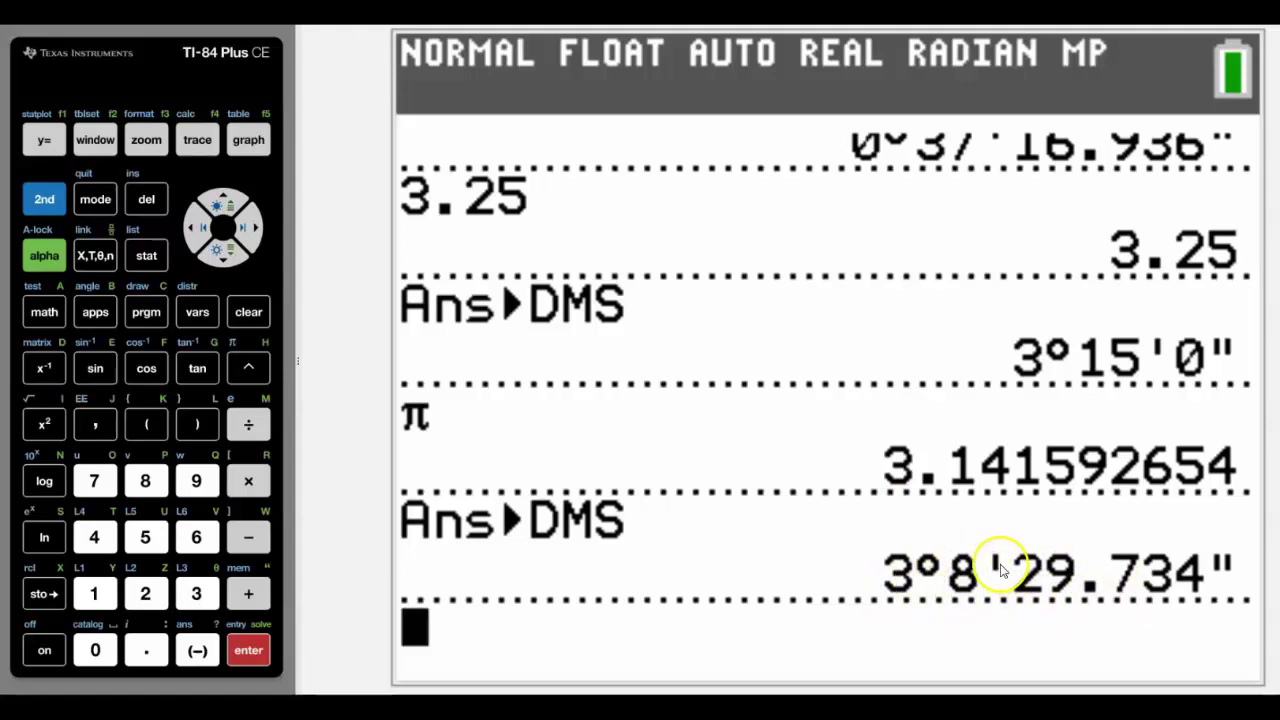
{"action": "mouse_move", "coordinate": [763, 503]}
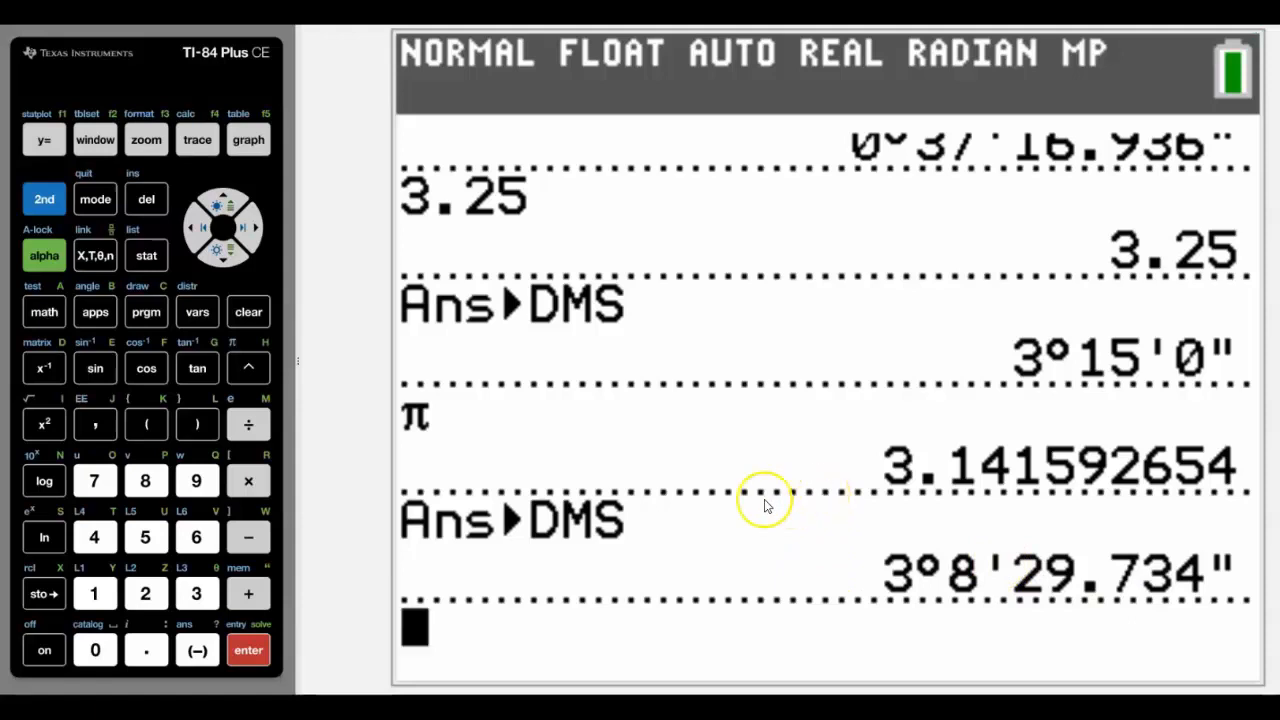